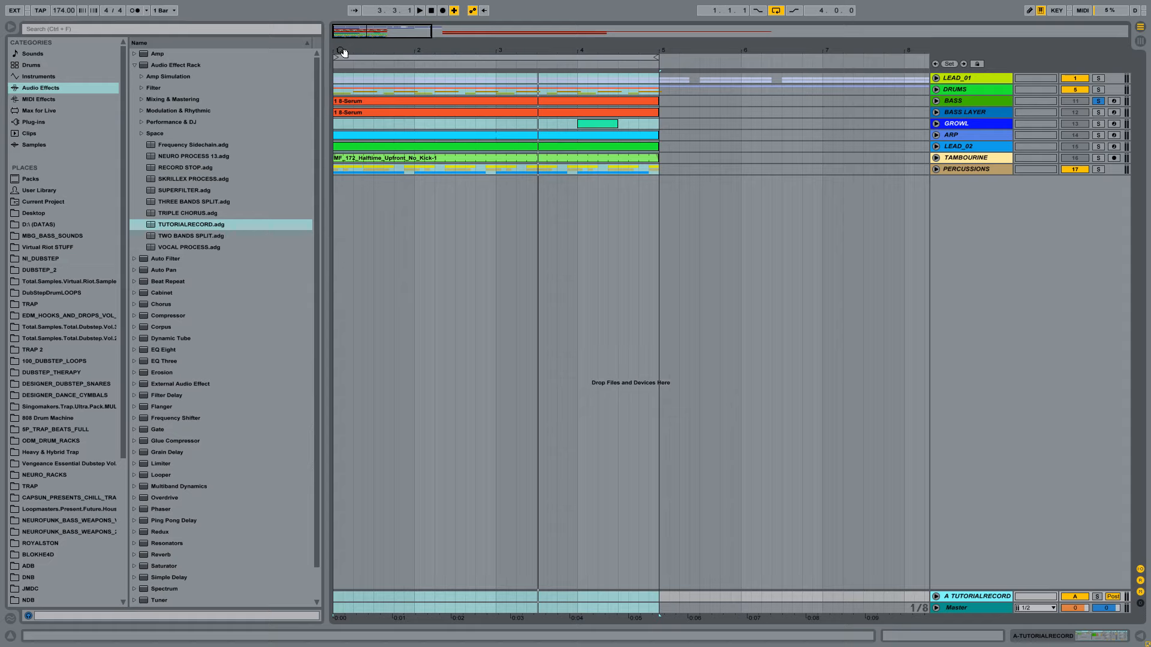
Step: Select the BASS track and expand it to reveal its clip lane and routing
{"action": "left_click", "coordinate": [958, 101]}
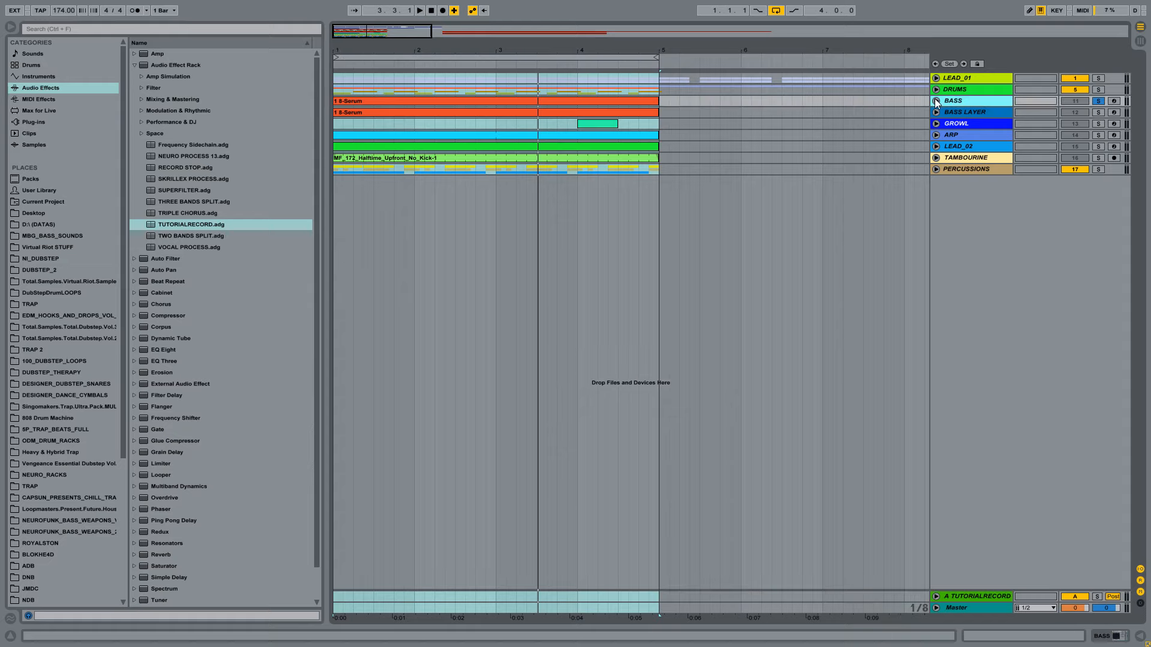
{"action": "left_click", "coordinate": [936, 101]}
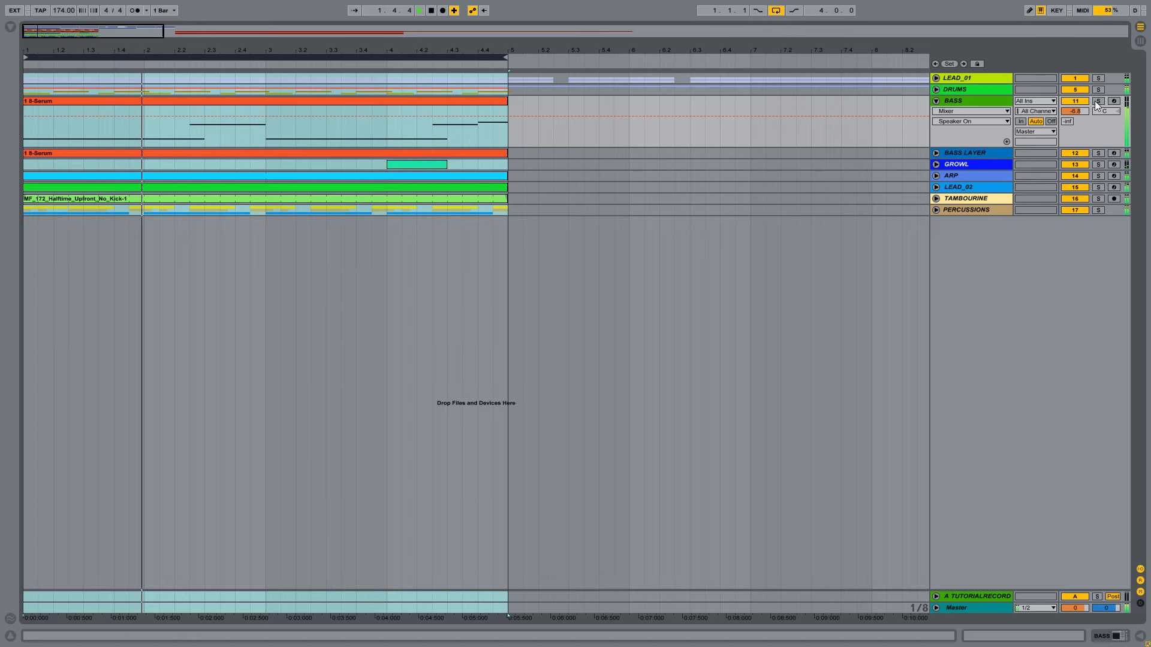
Step: Show the BASS device chain and open Serum_x64's window with the Wide Eyed Reese patch
{"action": "left_click", "coordinate": [419, 10]}
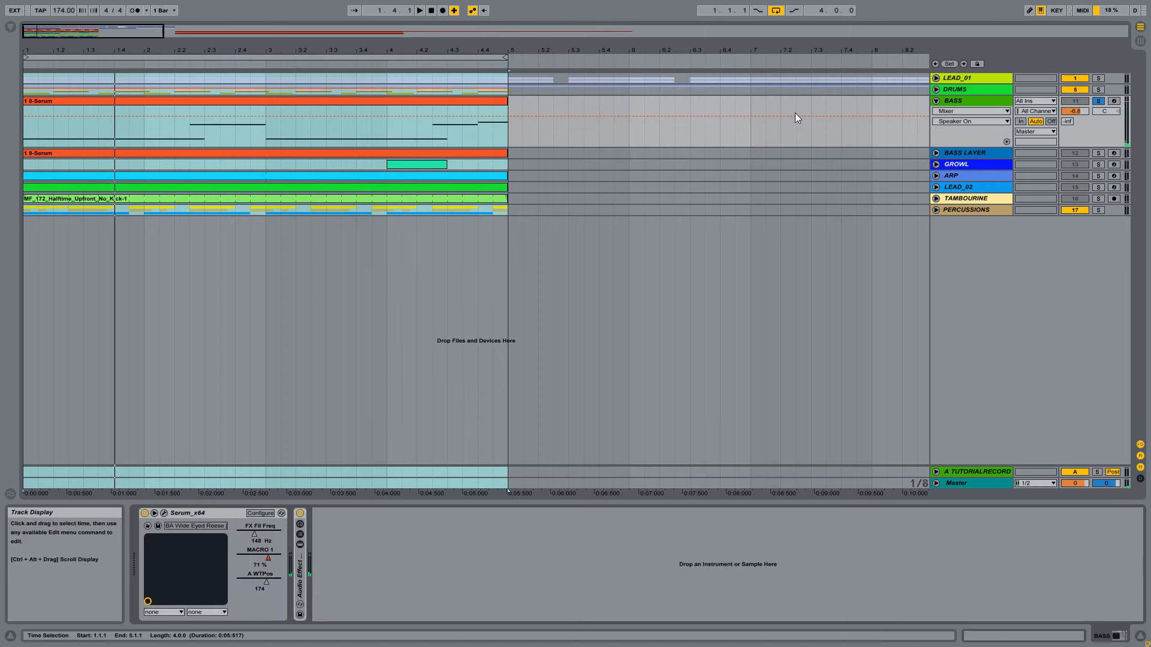
{"action": "left_click", "coordinate": [300, 566]}
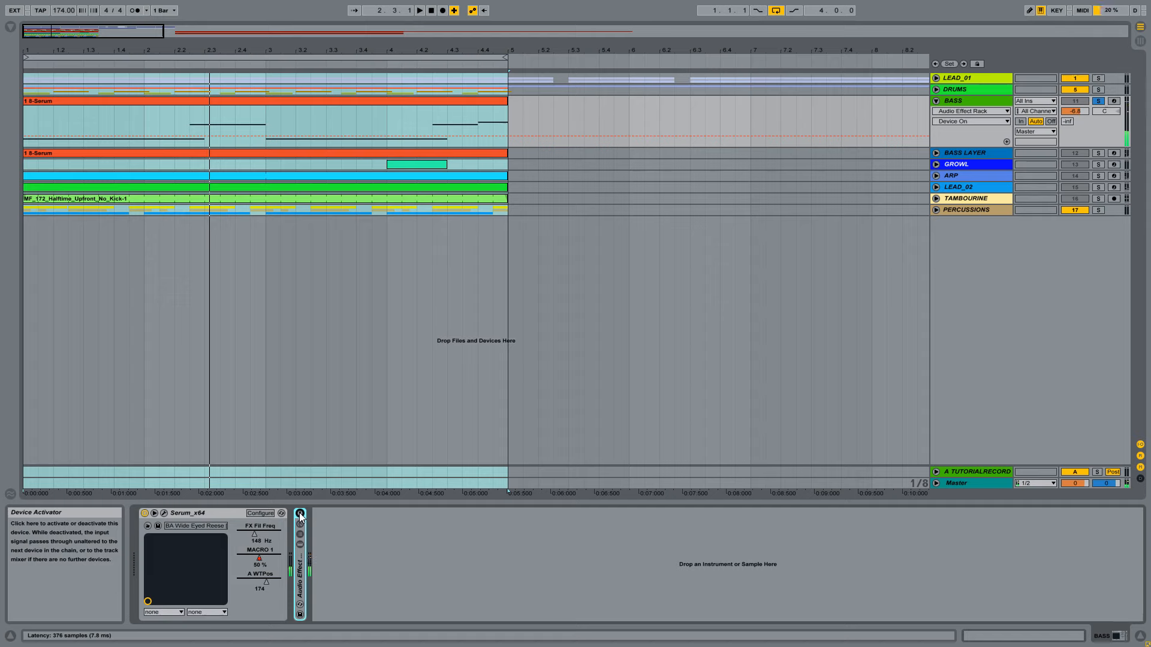
{"action": "left_click", "coordinate": [300, 513]}
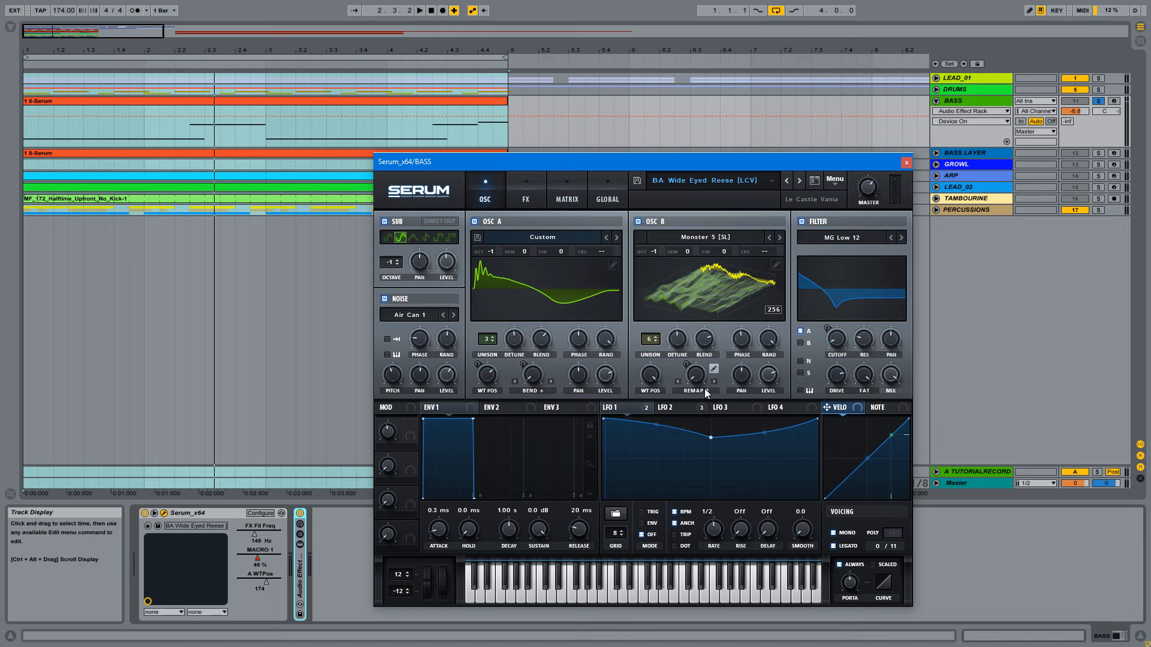
Step: Inspect Serum's OSC B Remap 2 curve and OSC A's warp mode menu
{"action": "left_click", "coordinate": [692, 377]}
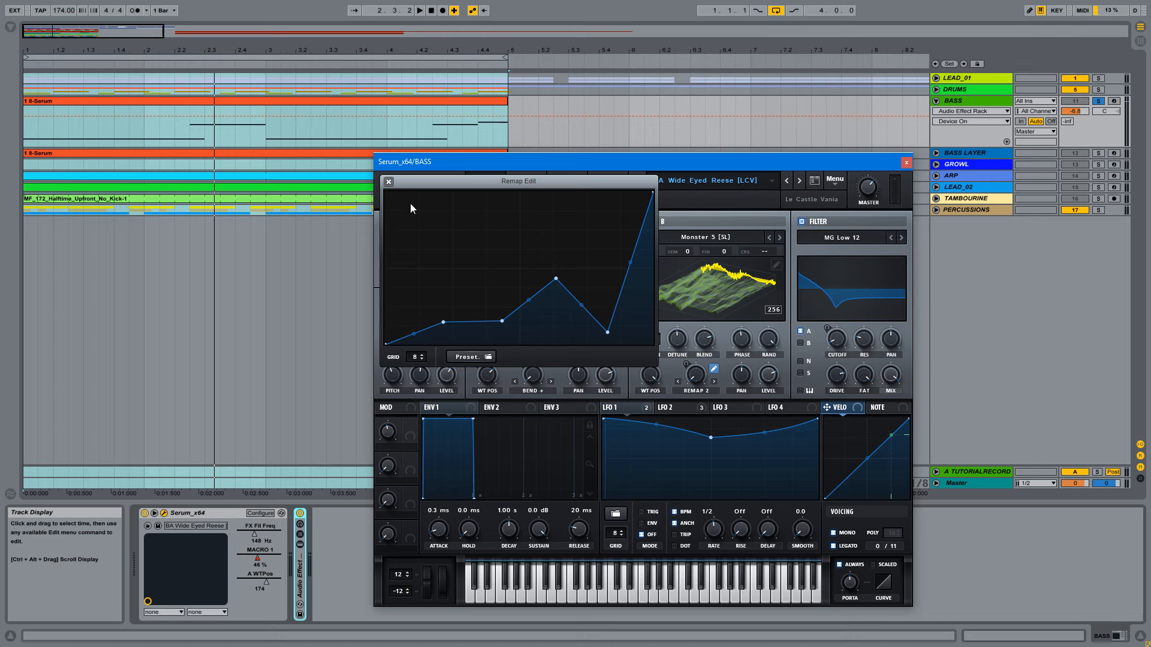
{"action": "mouse_move", "coordinate": [451, 195]}
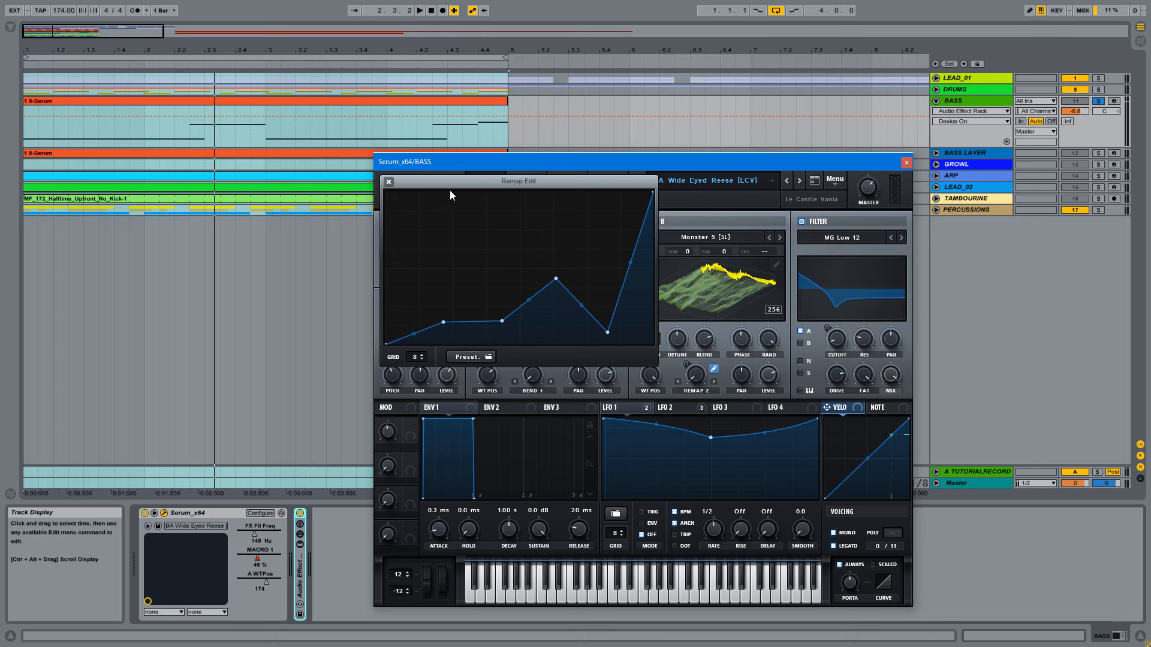
{"action": "left_click", "coordinate": [389, 181]}
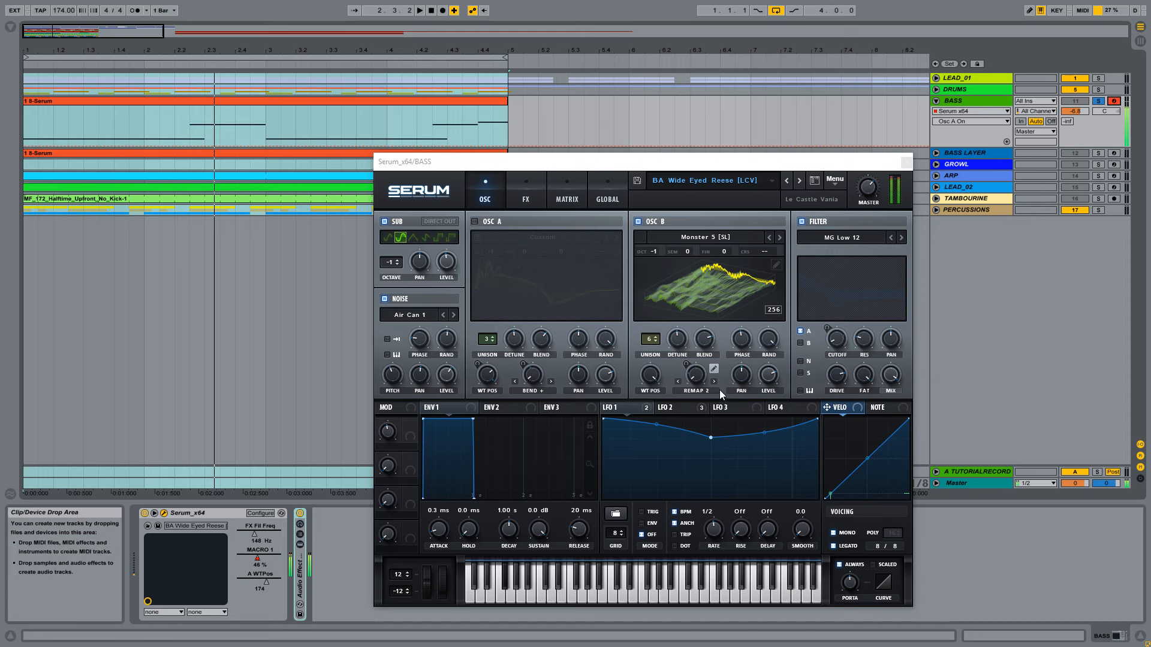
{"action": "left_click", "coordinate": [694, 377]}
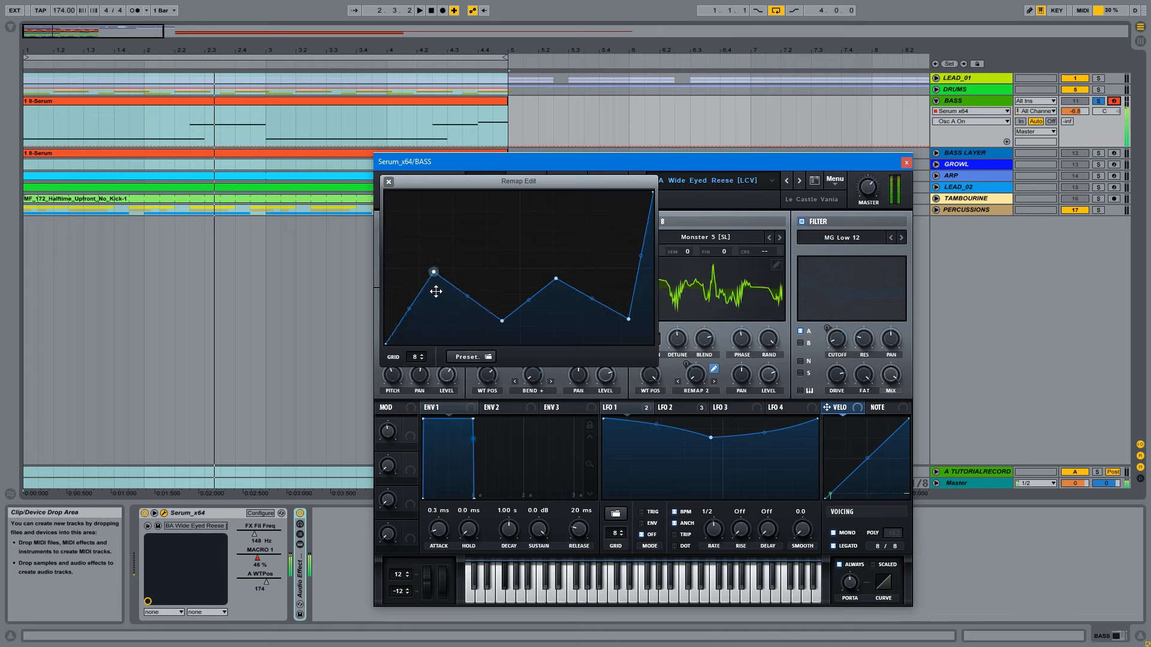
{"action": "left_click", "coordinate": [389, 181]}
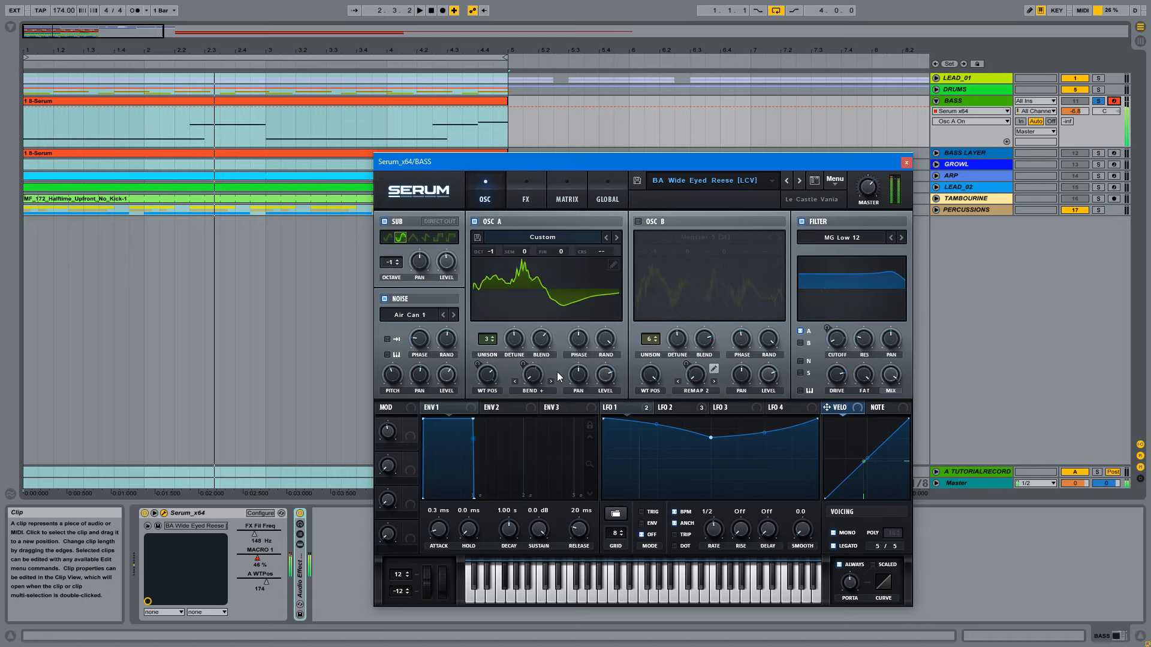
{"action": "left_click", "coordinate": [530, 380]}
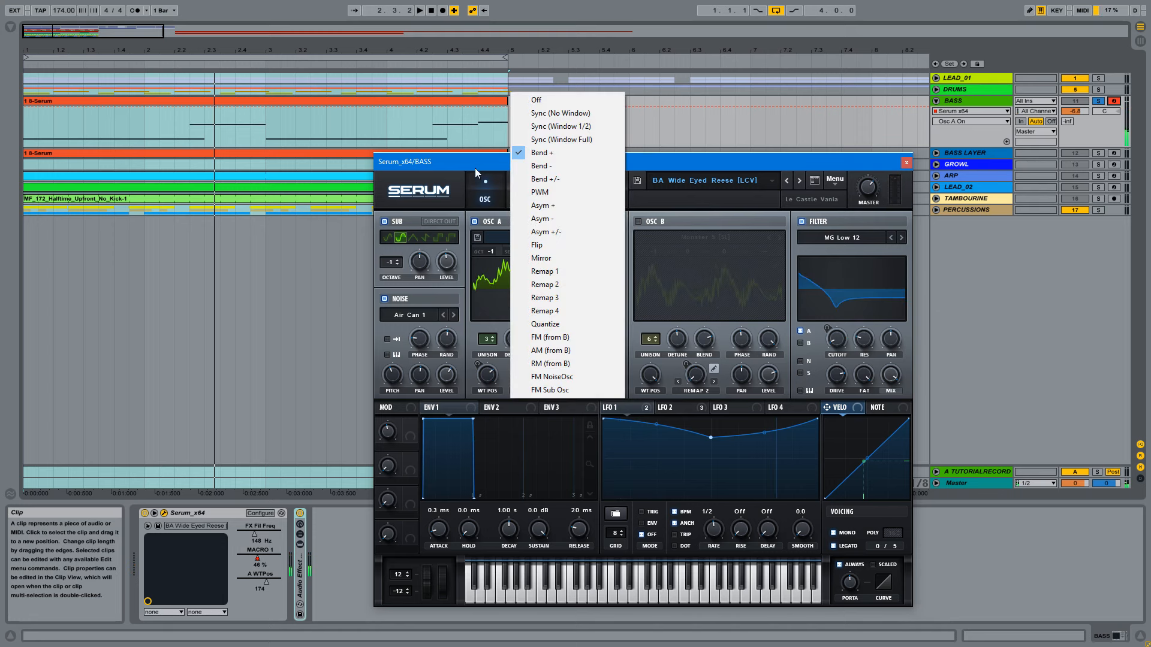
{"action": "left_click", "coordinate": [542, 152]}
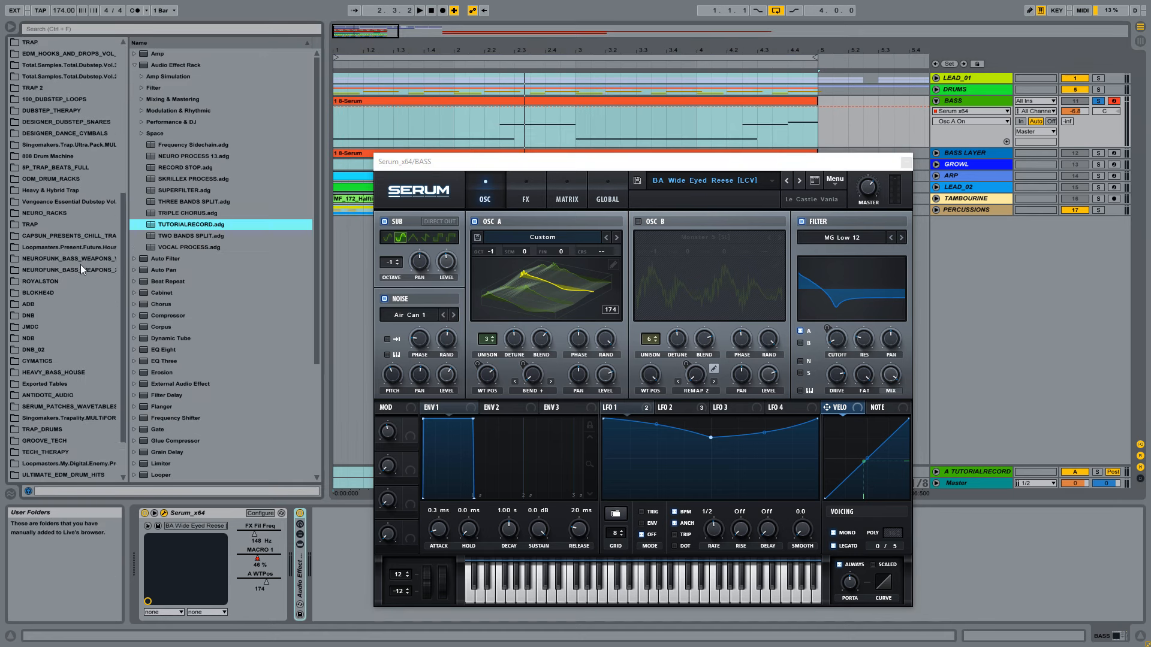
Step: Open the Antidote Audio foley sample folder from the browser's Places list
{"action": "scroll", "scroll_direction": "down", "scroll_amount": 3}
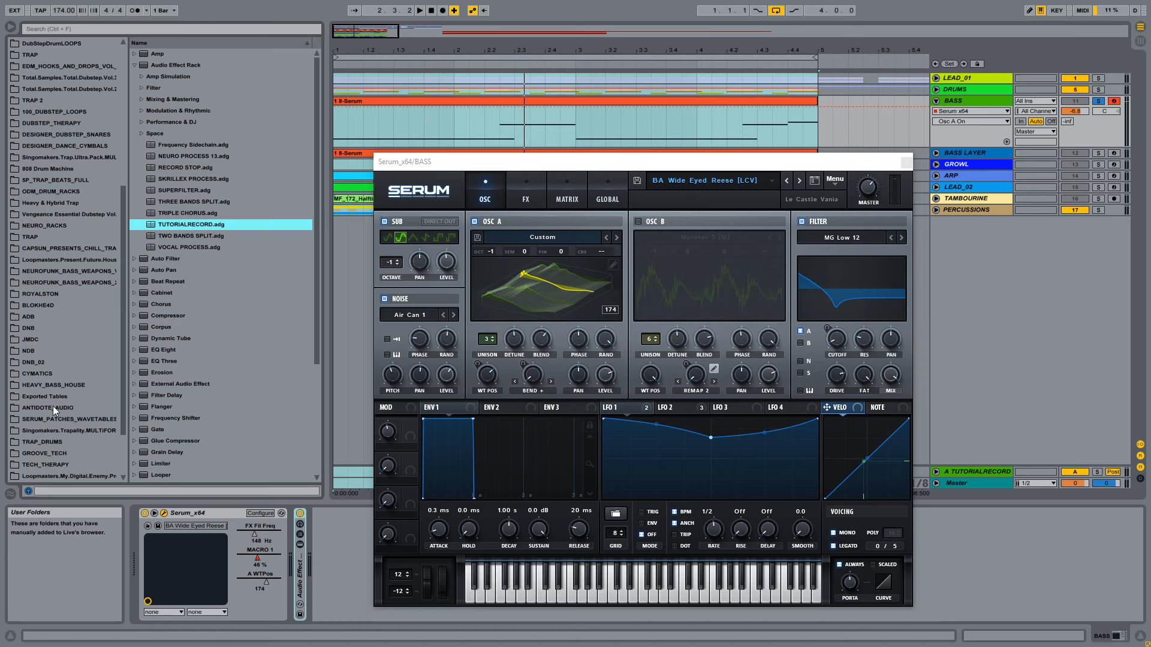
{"action": "scroll", "scroll_direction": "down", "scroll_amount": 3}
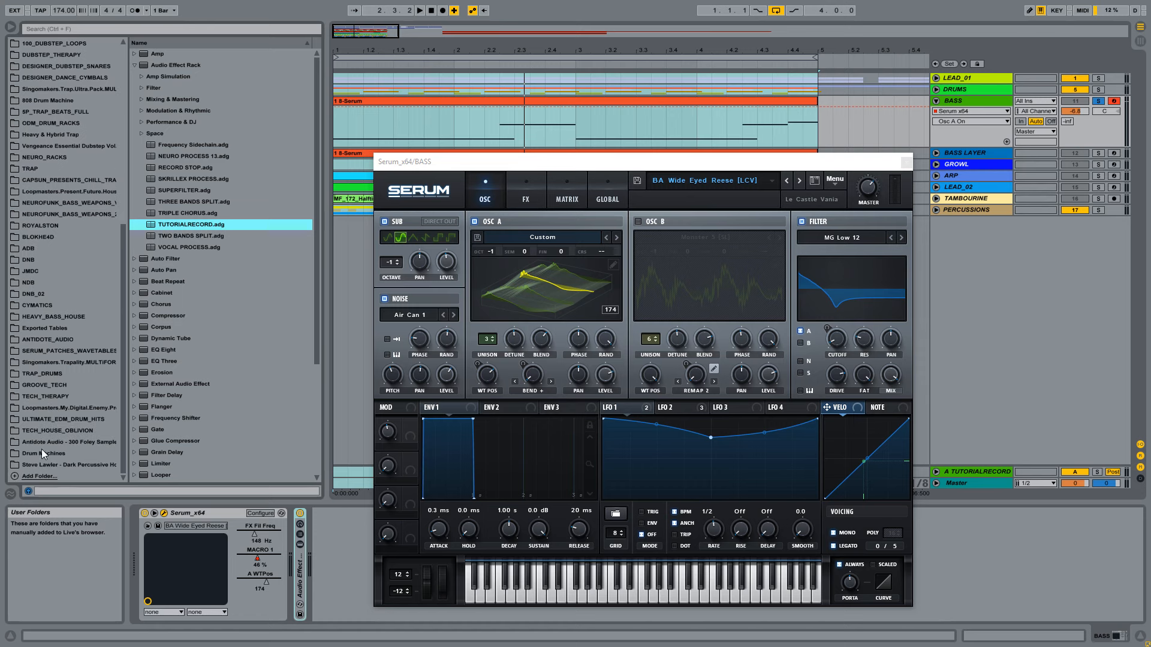
{"action": "left_click", "coordinate": [66, 441]}
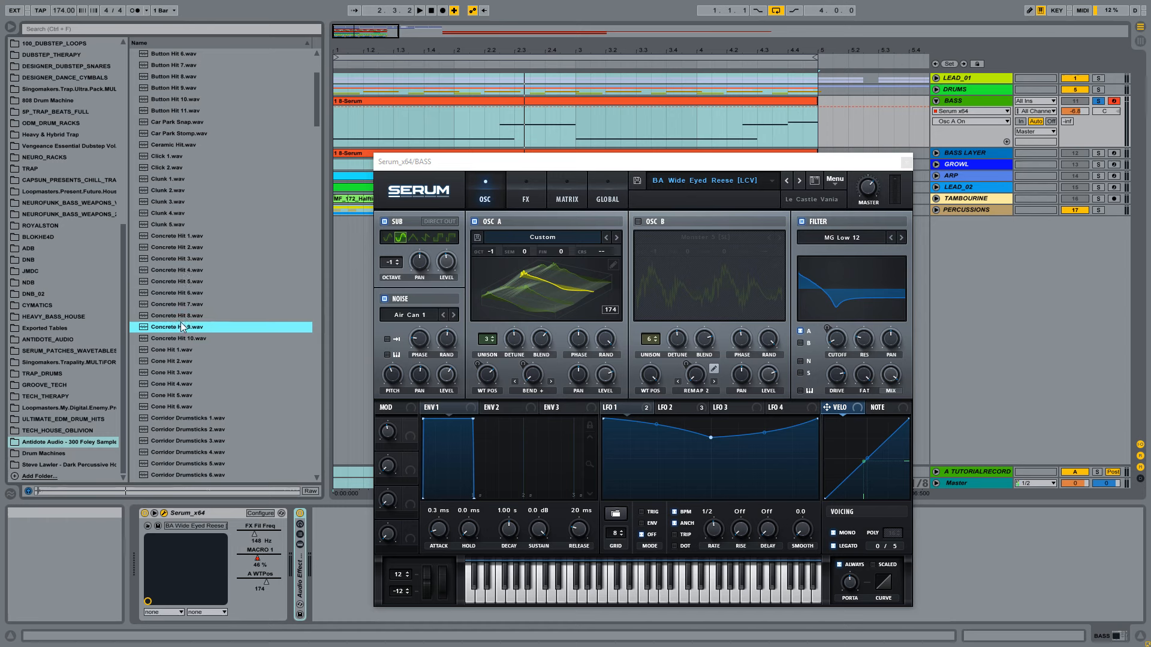
{"action": "scroll", "scroll_direction": "down", "scroll_amount": 3}
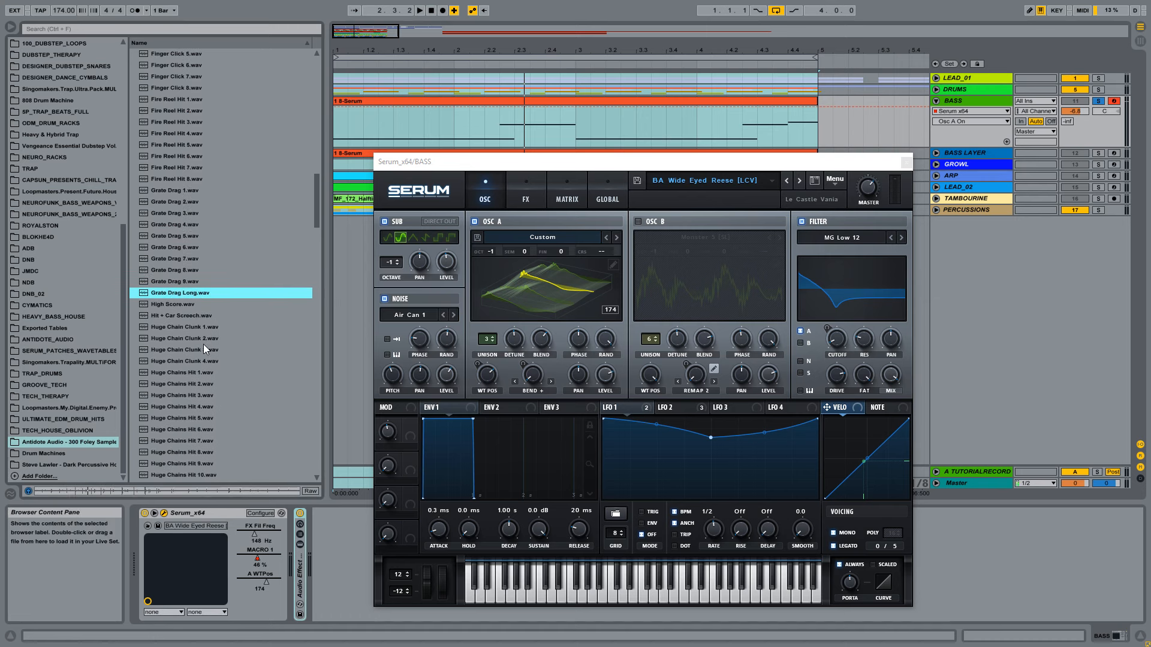
{"action": "scroll", "scroll_direction": "down", "scroll_amount": 3}
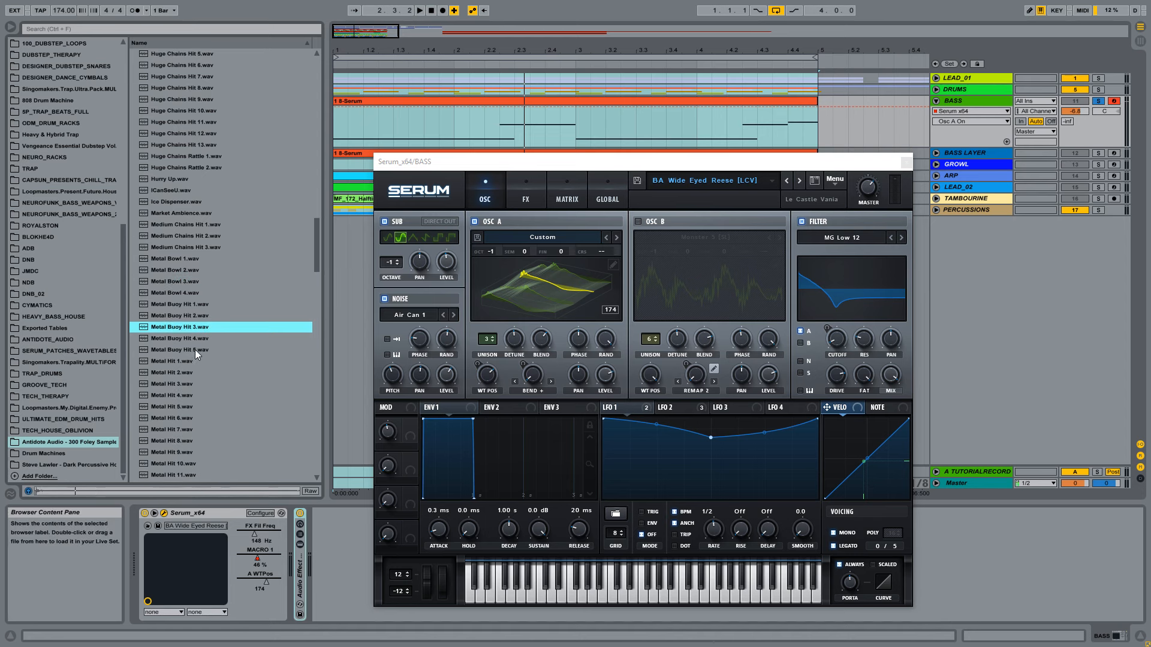
Step: Audition Metal Bowl 4, Metal Pole Hit 9, Metal Sign Hit 1 and Metal Shell Hit 2
{"action": "left_click", "coordinate": [176, 292]}
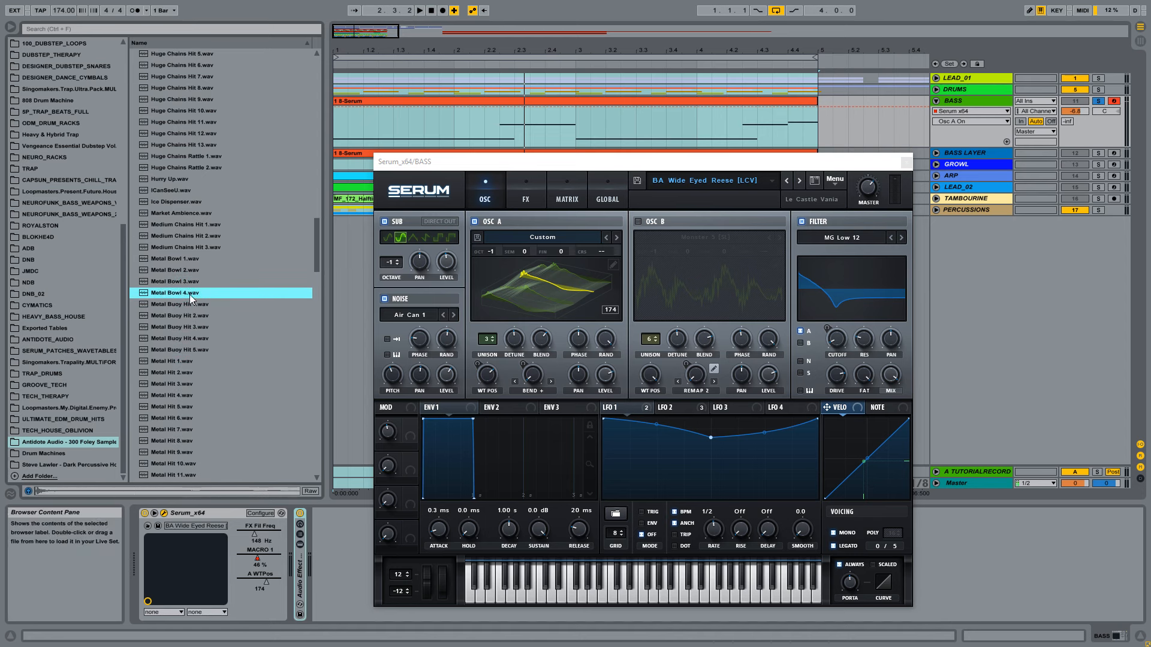
{"action": "left_click", "coordinate": [176, 269]}
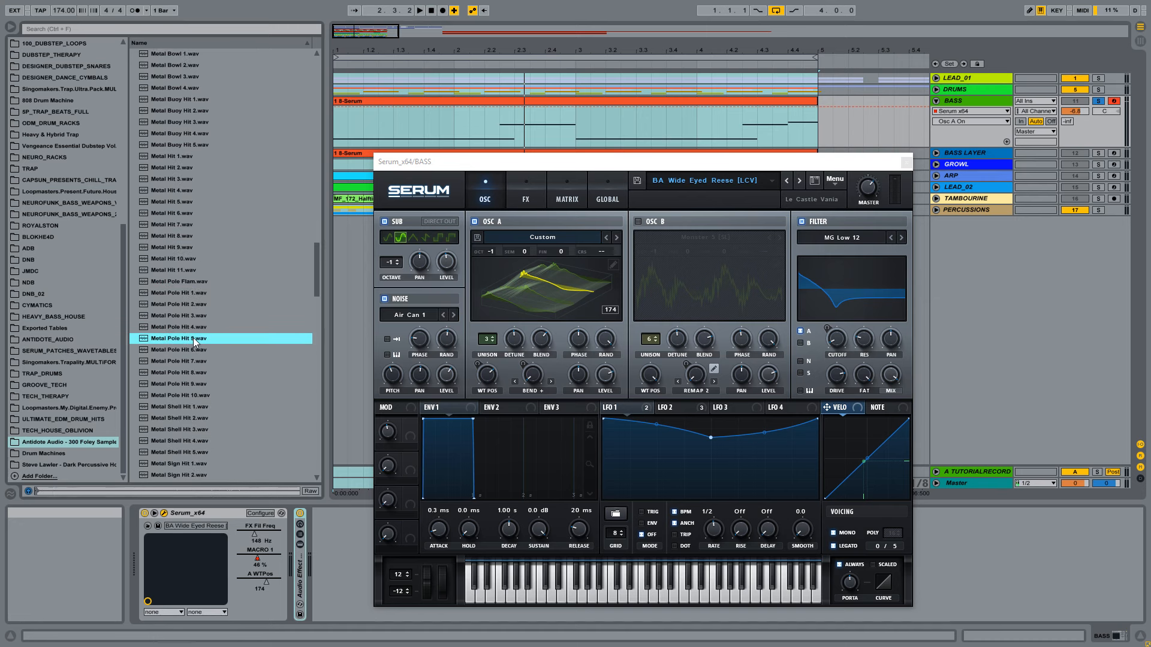
{"action": "left_click", "coordinate": [177, 292]}
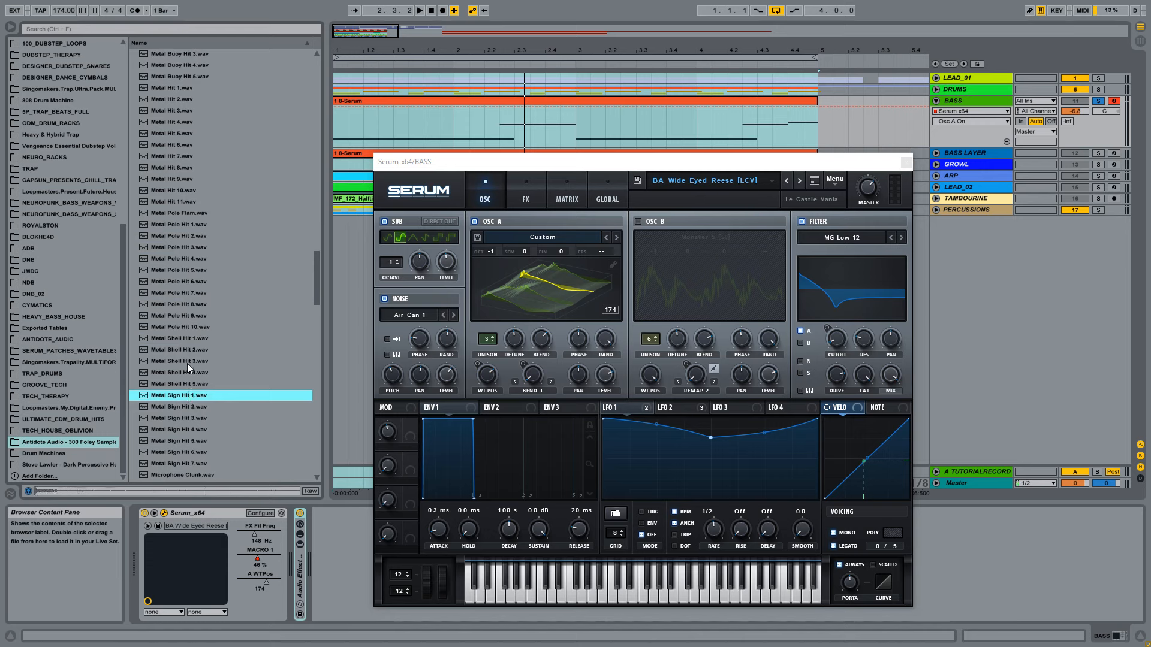
{"action": "left_click", "coordinate": [180, 349]}
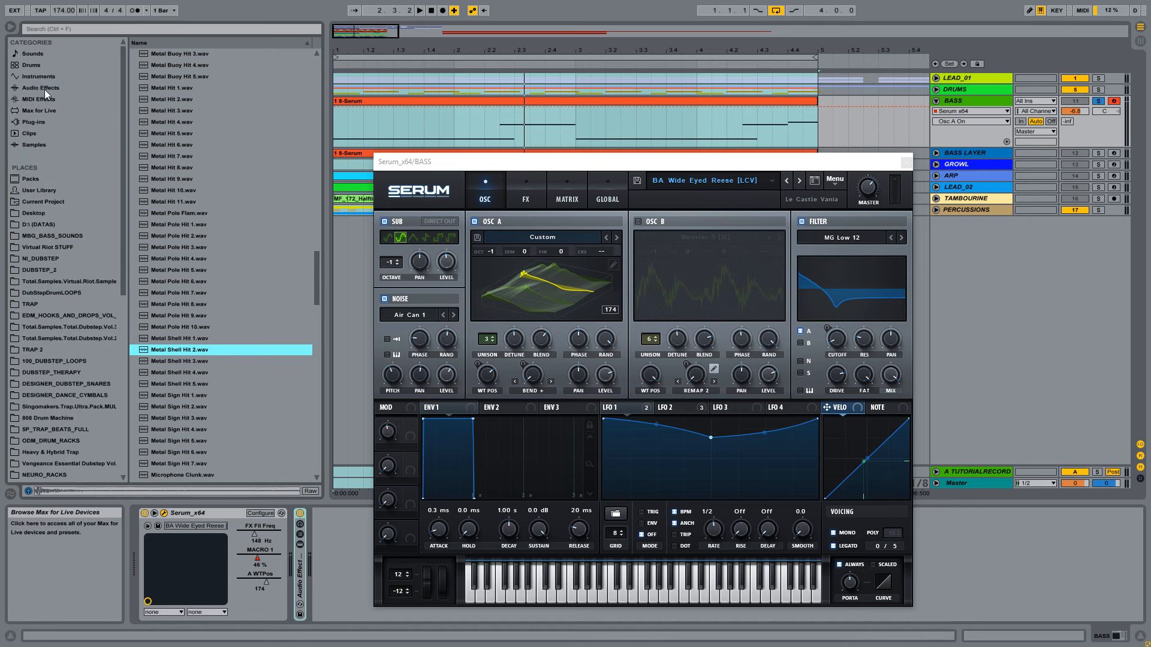
Step: Search plug-ins for 'ser', add Serum_x64 on a new track, and open OSC A's wavetable editor
{"action": "left_click", "coordinate": [33, 121]}
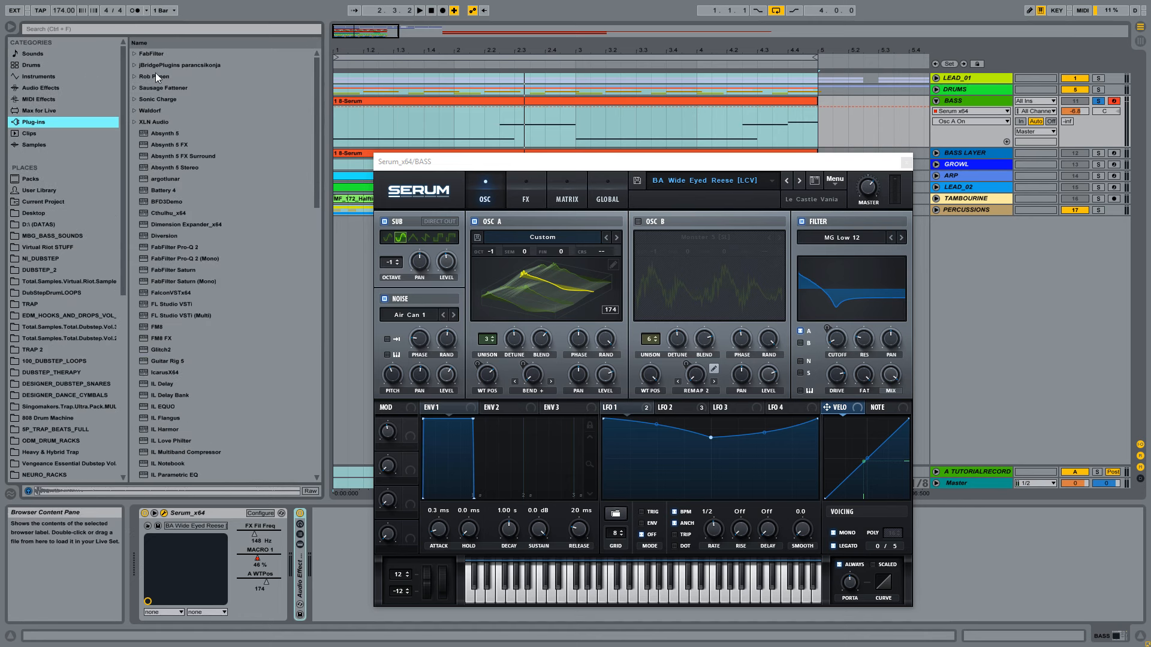
{"action": "type", "text": "ser"}
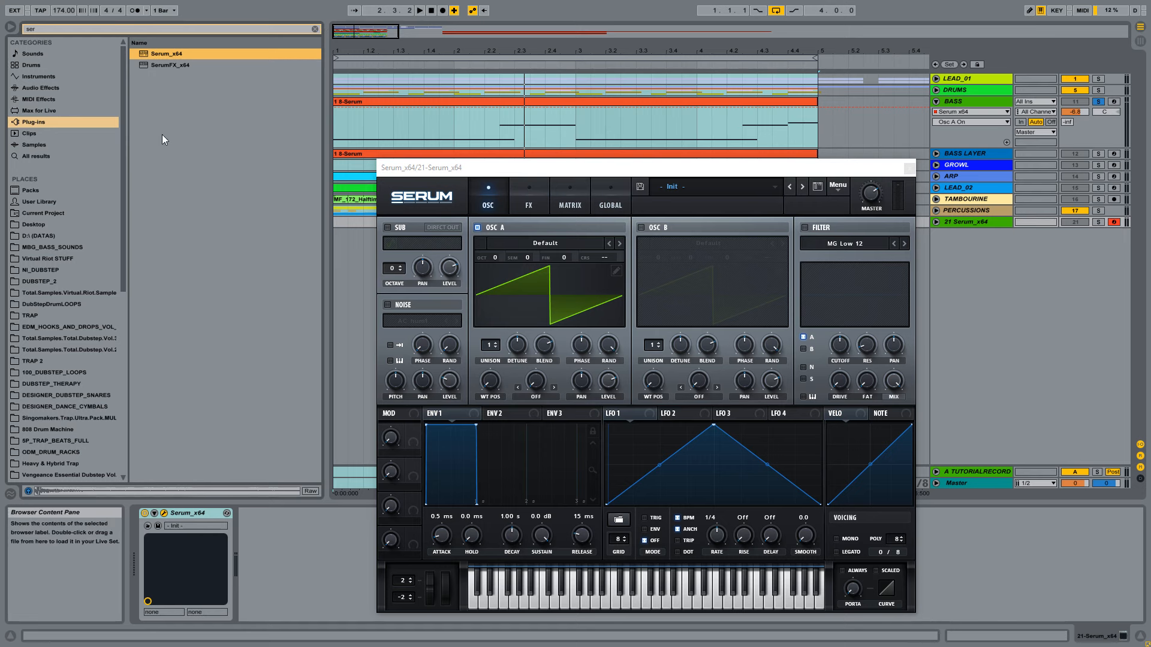
{"action": "left_click", "coordinate": [315, 28]}
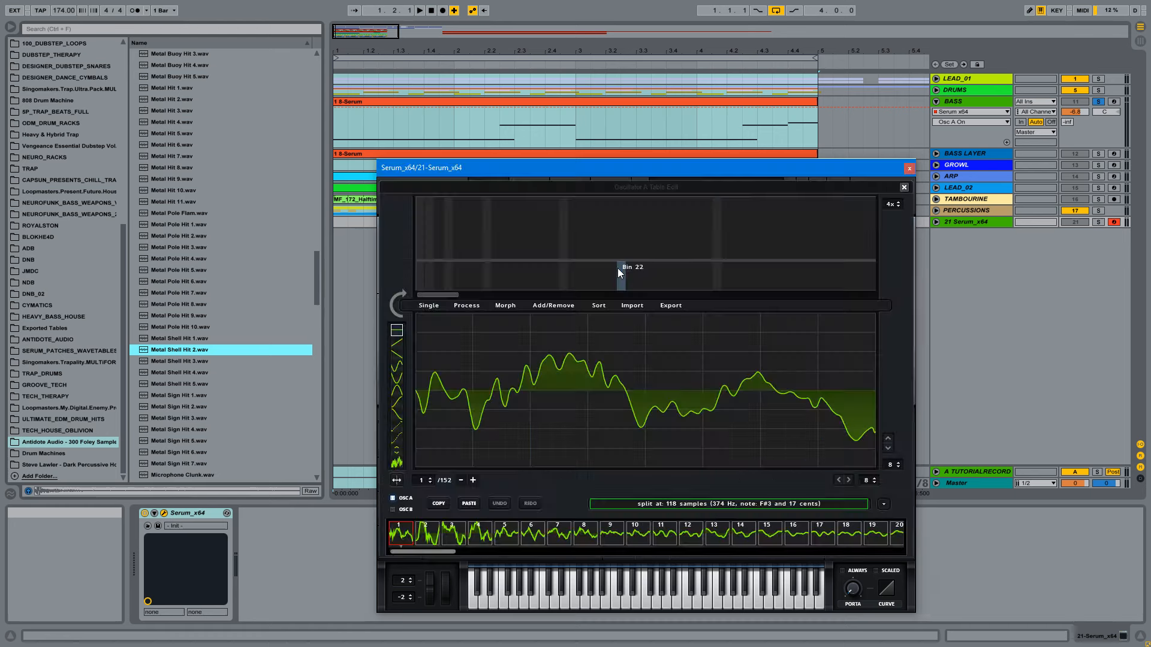
Step: Apply Morph - Crossfade and X-Fade Edges to Metal Shell Hit 2, then close the editor
{"action": "left_click", "coordinate": [585, 534]}
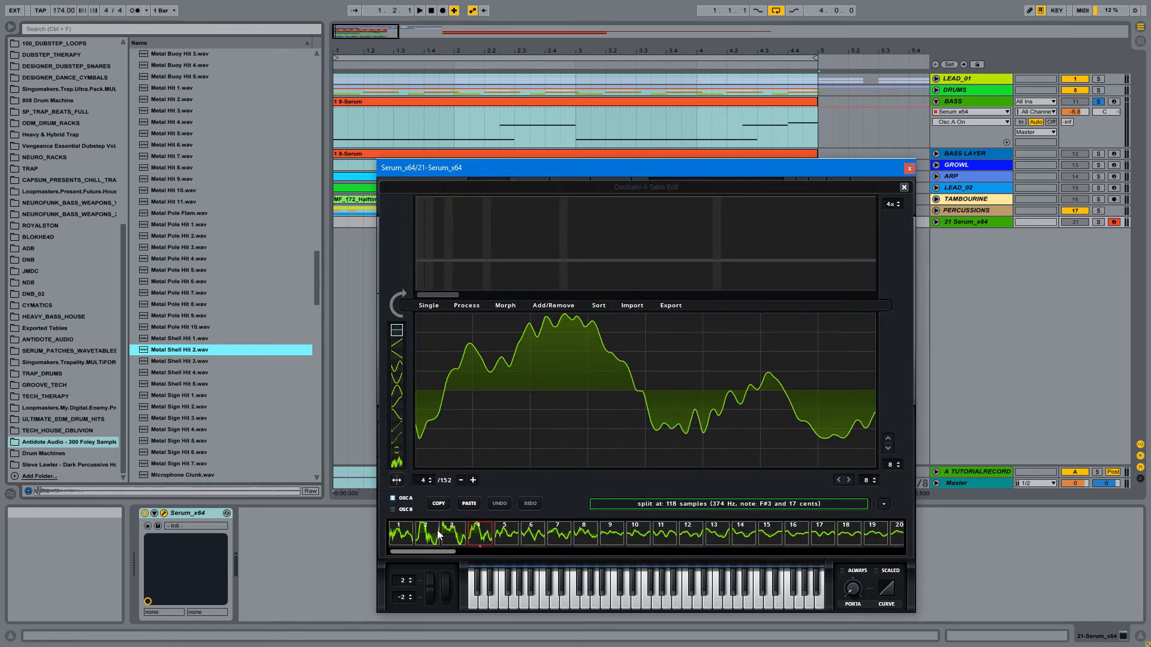
{"action": "left_click", "coordinate": [400, 533]}
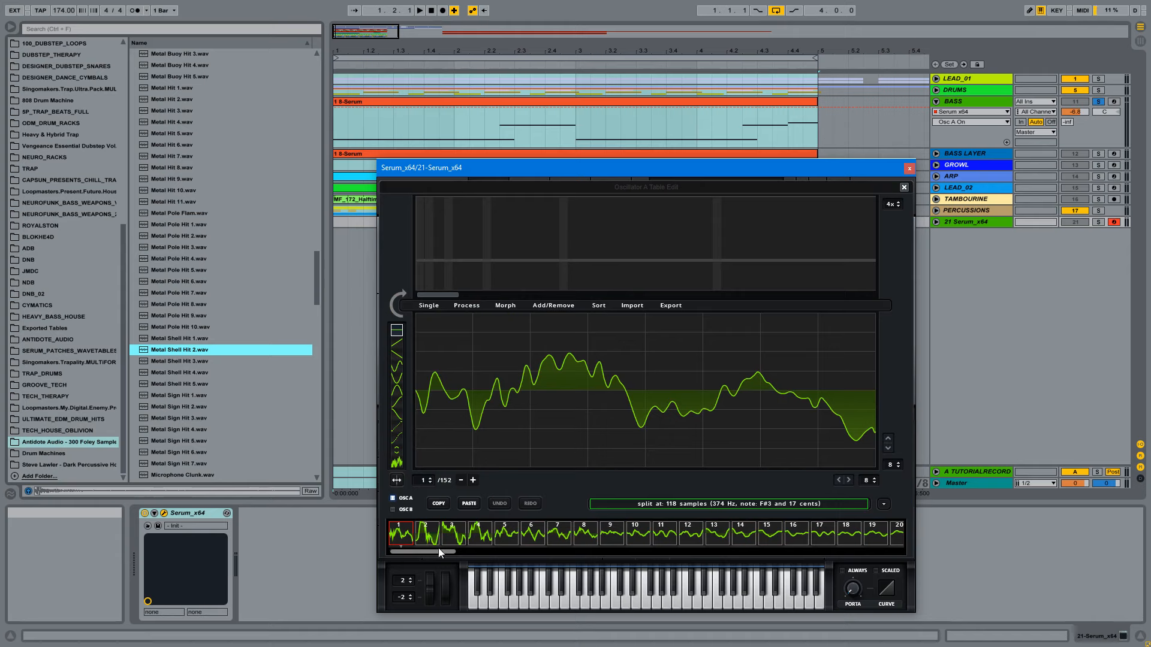
{"action": "left_click", "coordinate": [504, 305]}
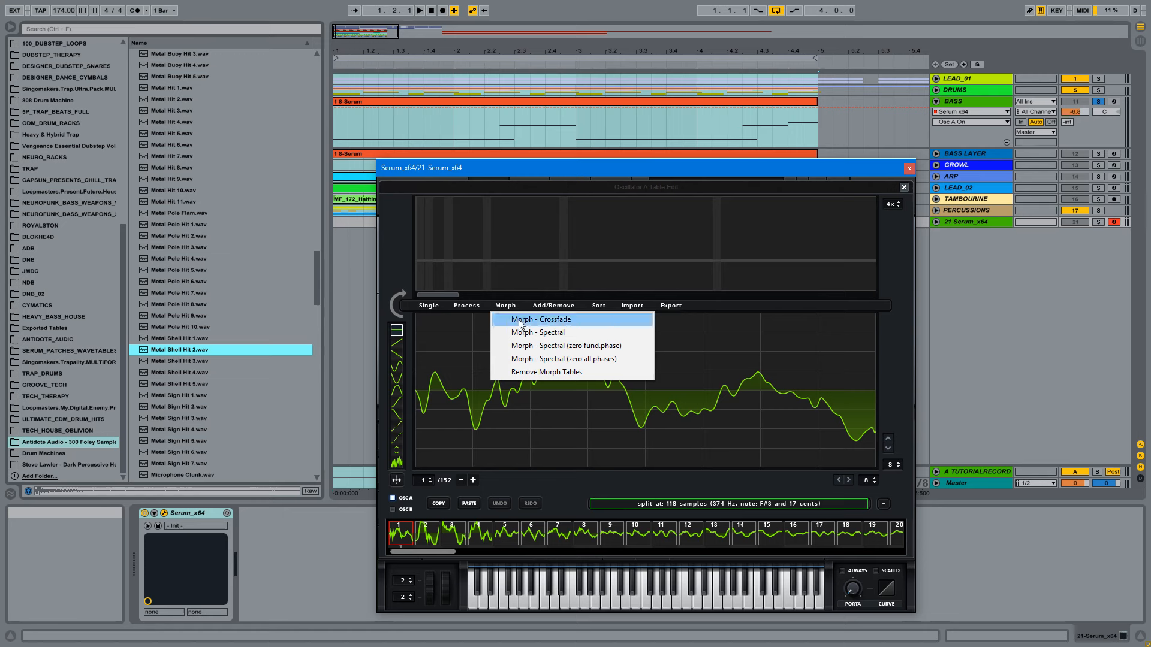
{"action": "left_click", "coordinate": [466, 305]}
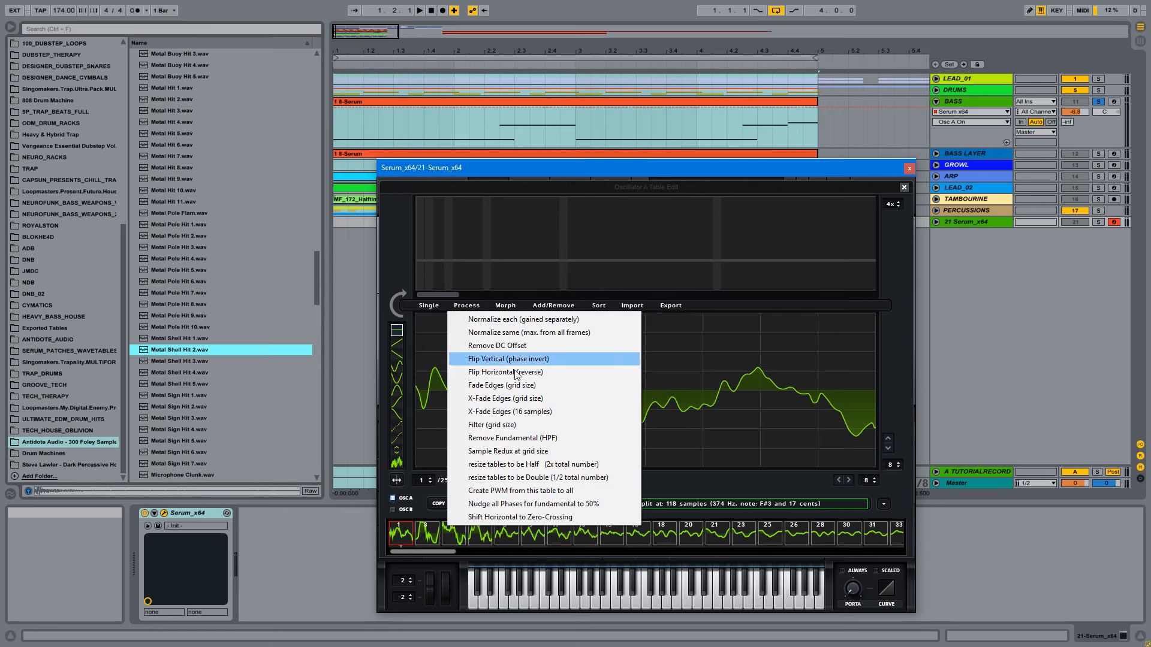
{"action": "mouse_move", "coordinate": [532, 399]}
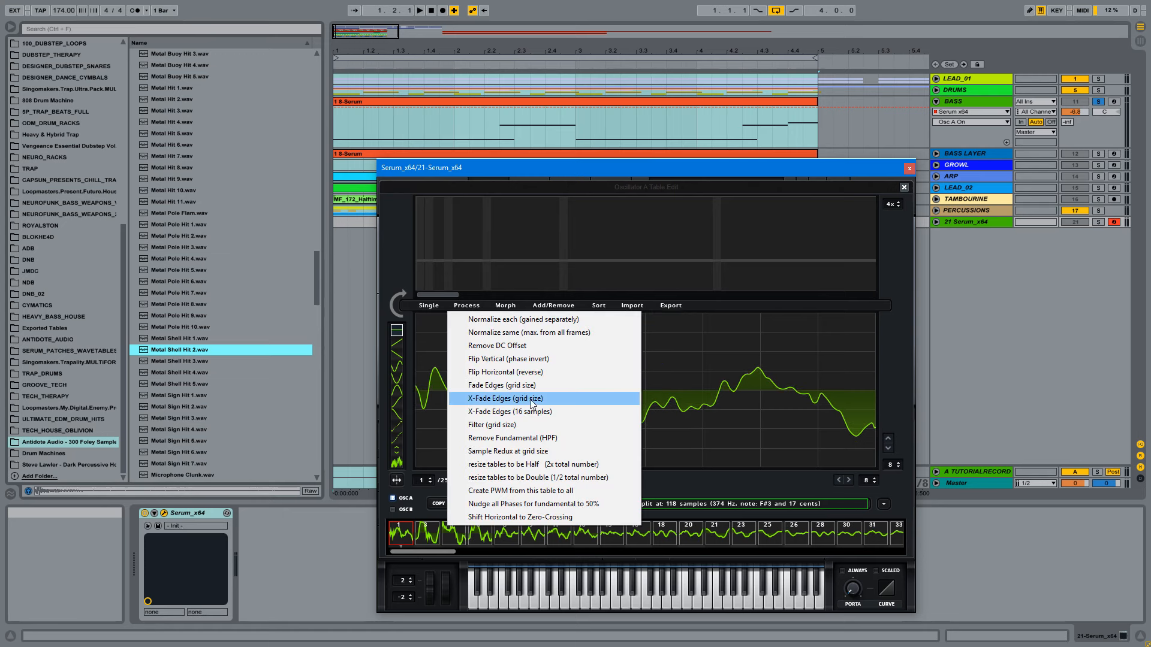
{"action": "left_click", "coordinate": [505, 398]}
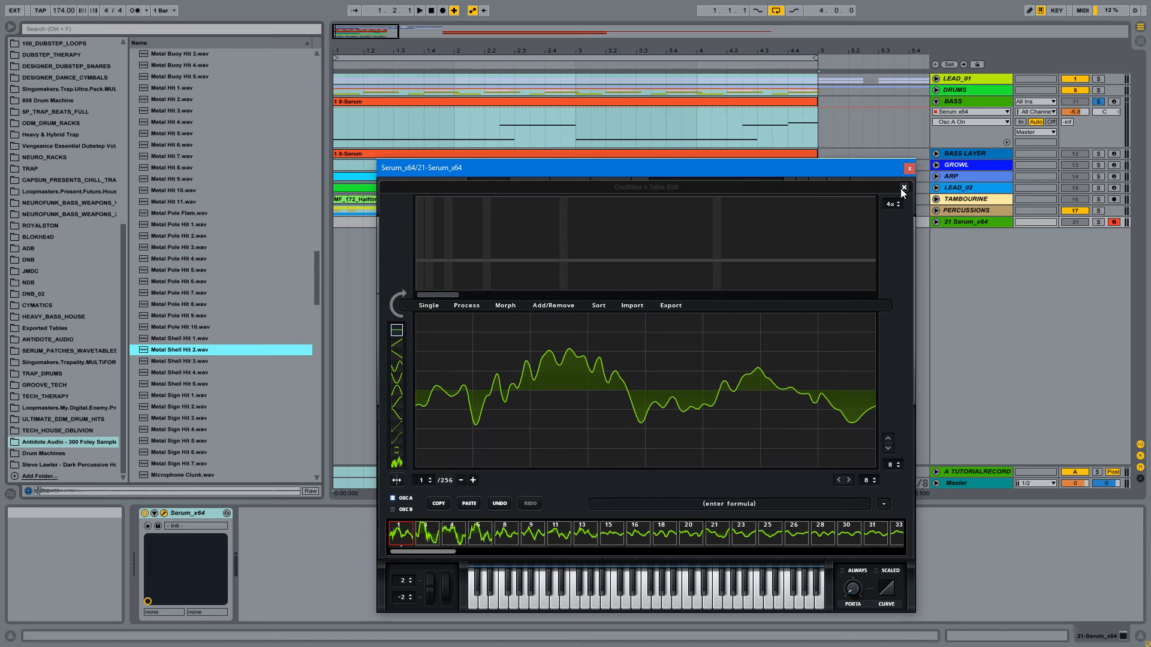
{"action": "left_click", "coordinate": [903, 187]}
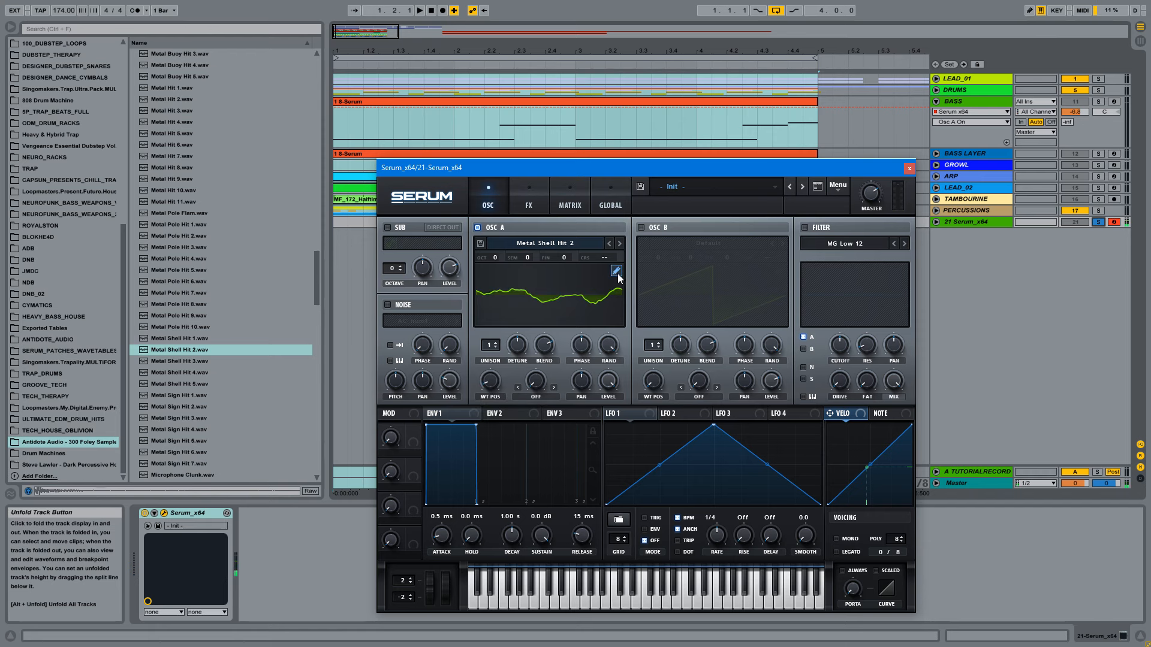
Step: Reopen the table editor, remove unwanted frames and strip the morph tables
{"action": "left_click", "coordinate": [615, 270]}
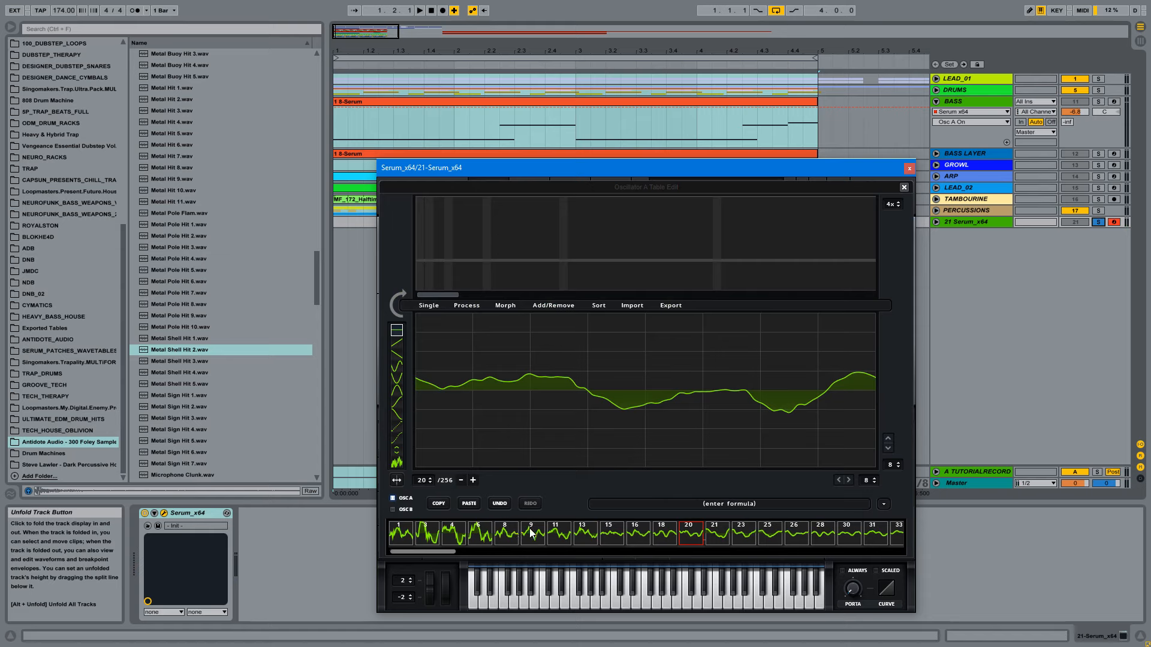
{"action": "left_click", "coordinate": [422, 533]}
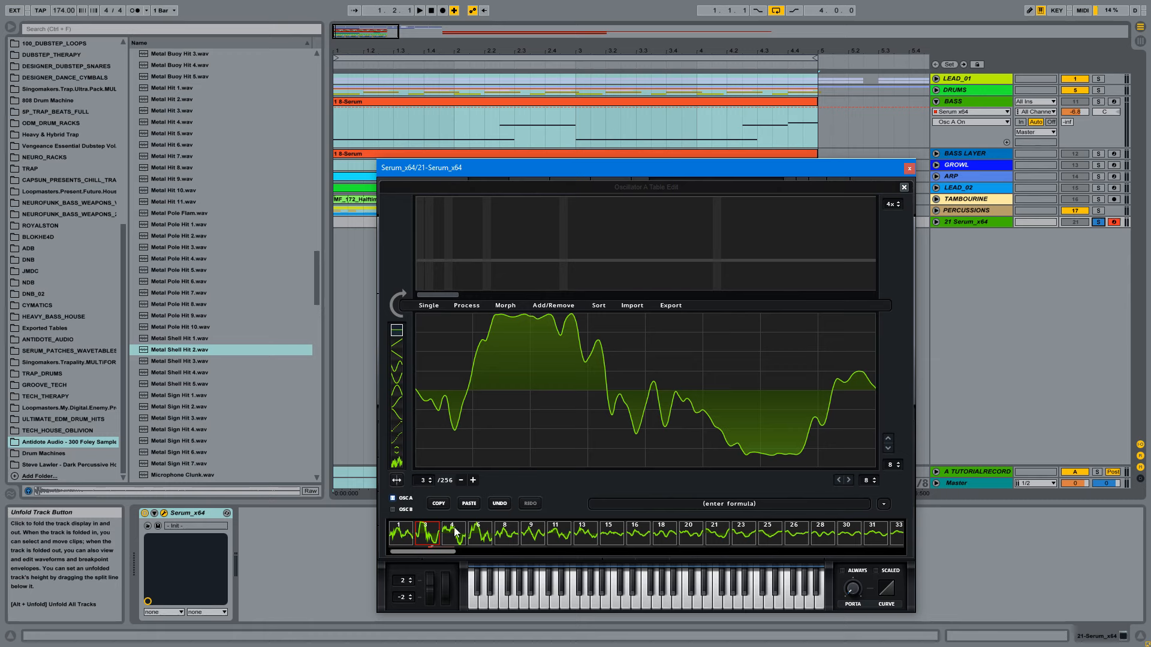
{"action": "mouse_move", "coordinate": [480, 536]}
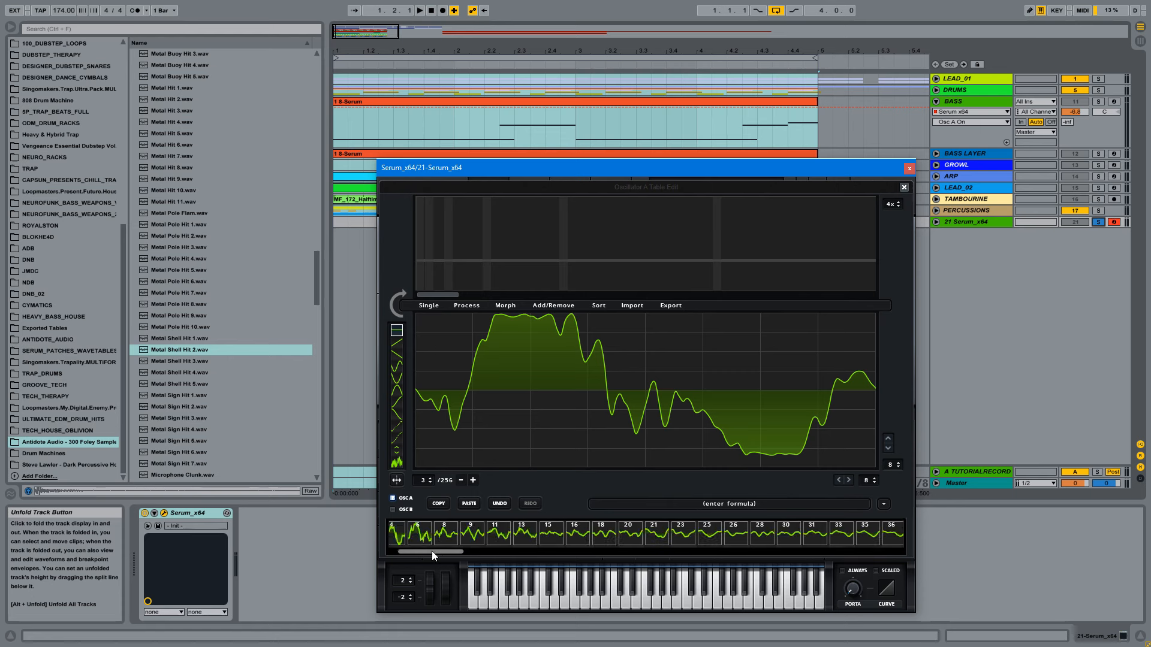
{"action": "left_click", "coordinate": [562, 532]}
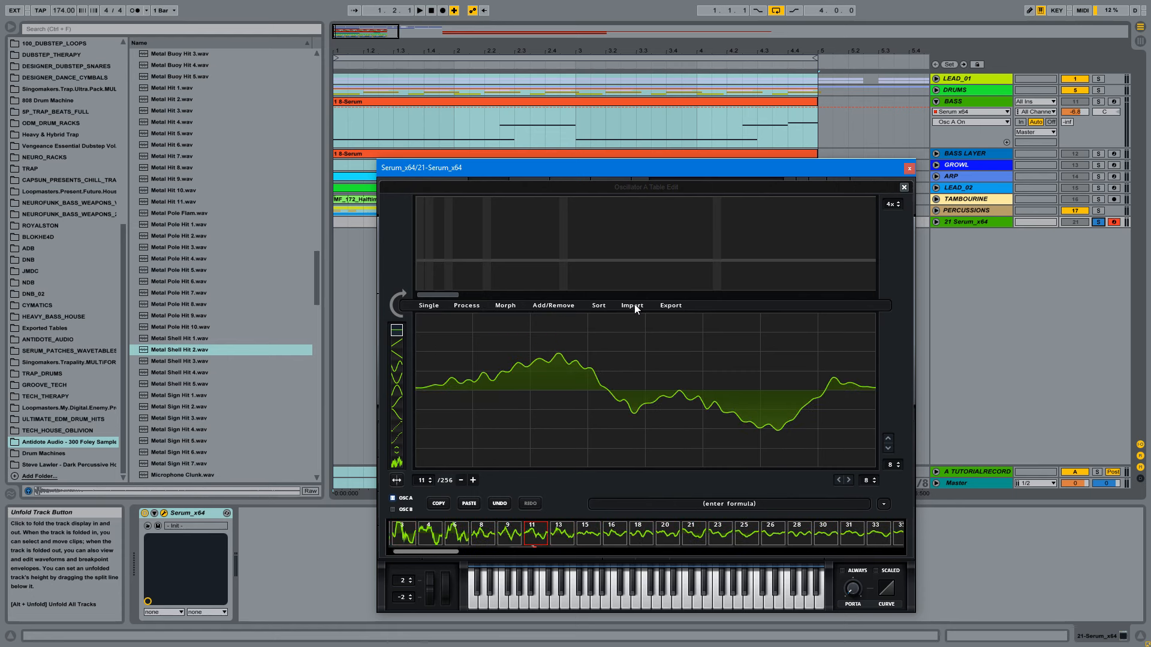
{"action": "left_click", "coordinate": [669, 306]}
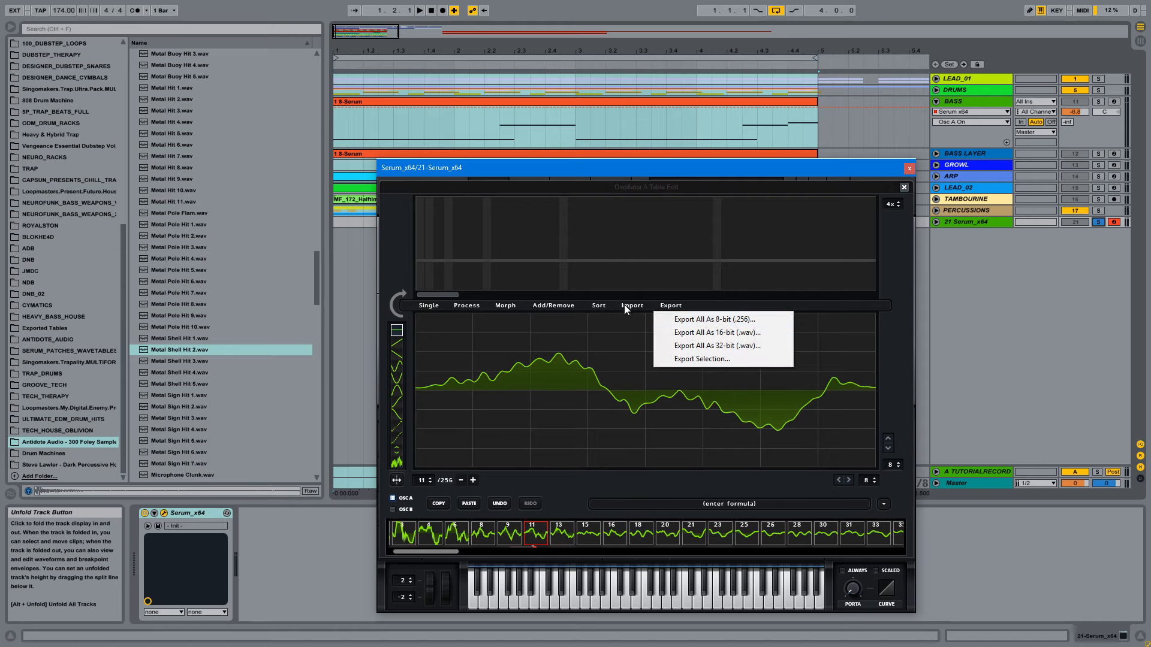
{"action": "left_click", "coordinate": [553, 306]}
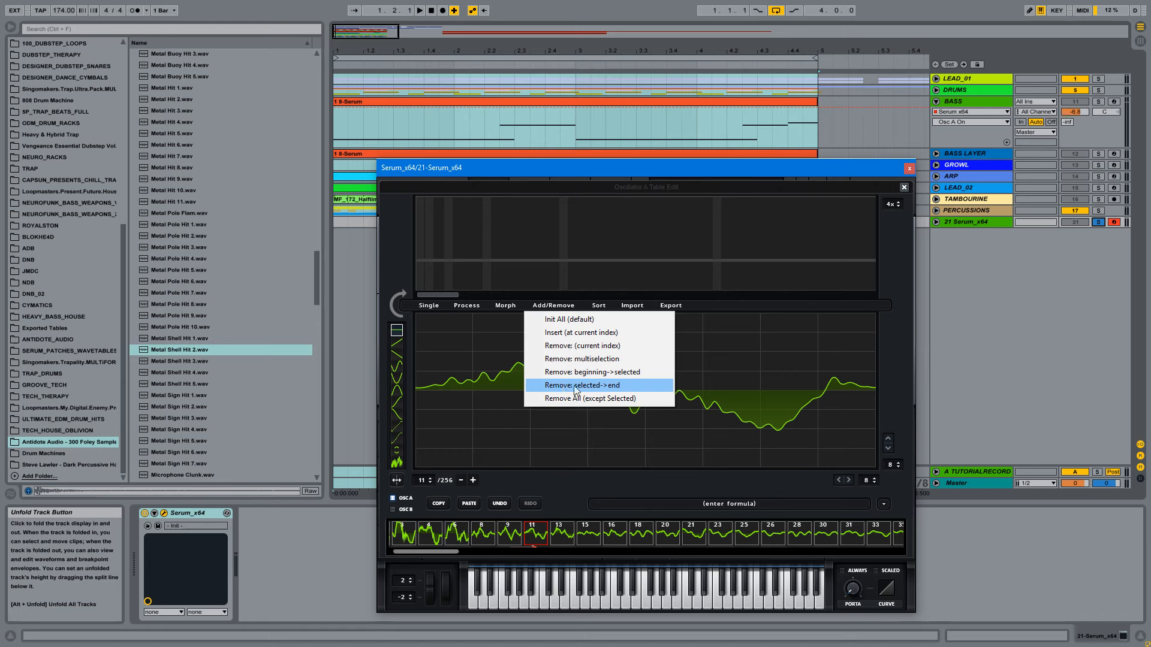
{"action": "left_click", "coordinate": [582, 386]}
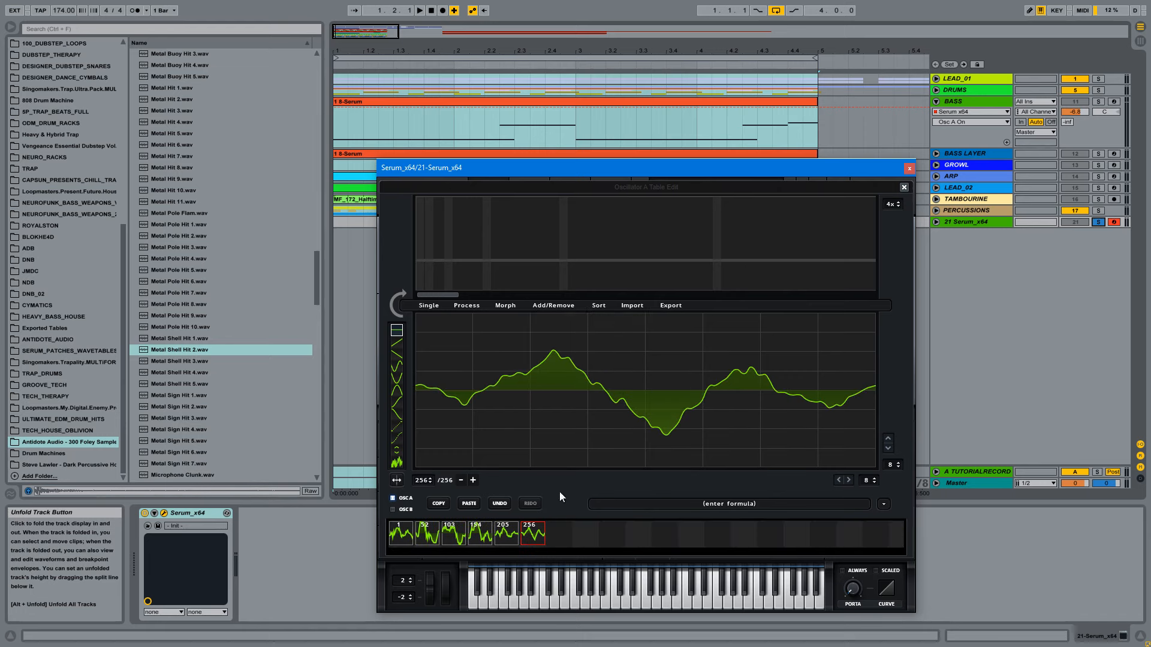
{"action": "left_click", "coordinate": [504, 305]}
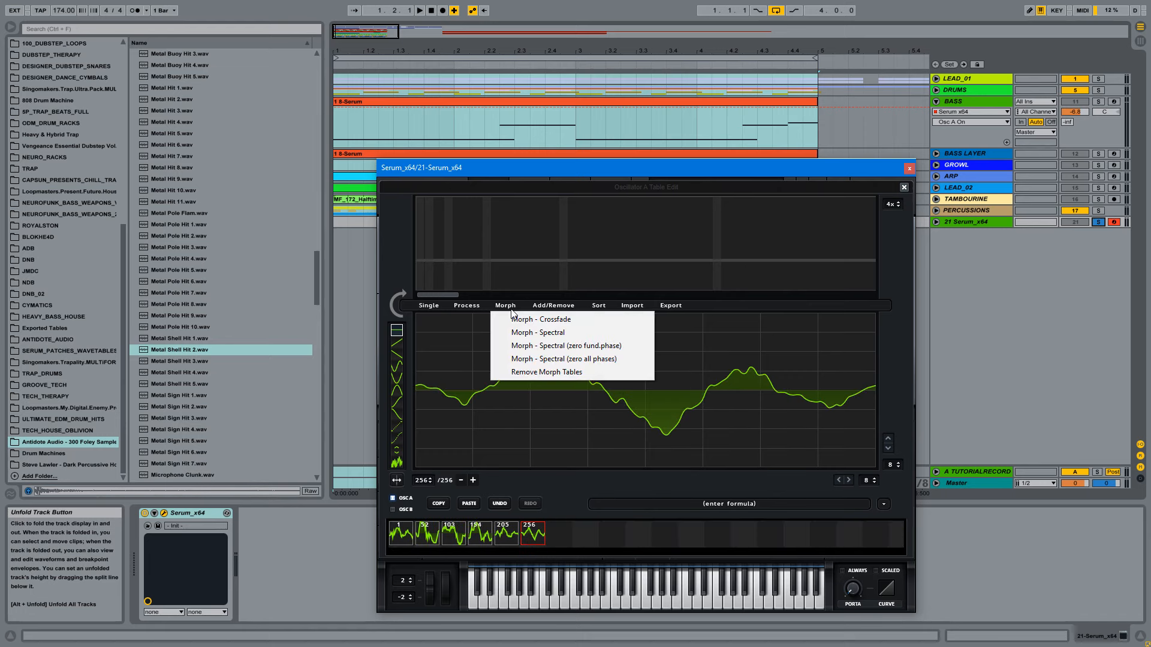
{"action": "left_click", "coordinate": [546, 372]}
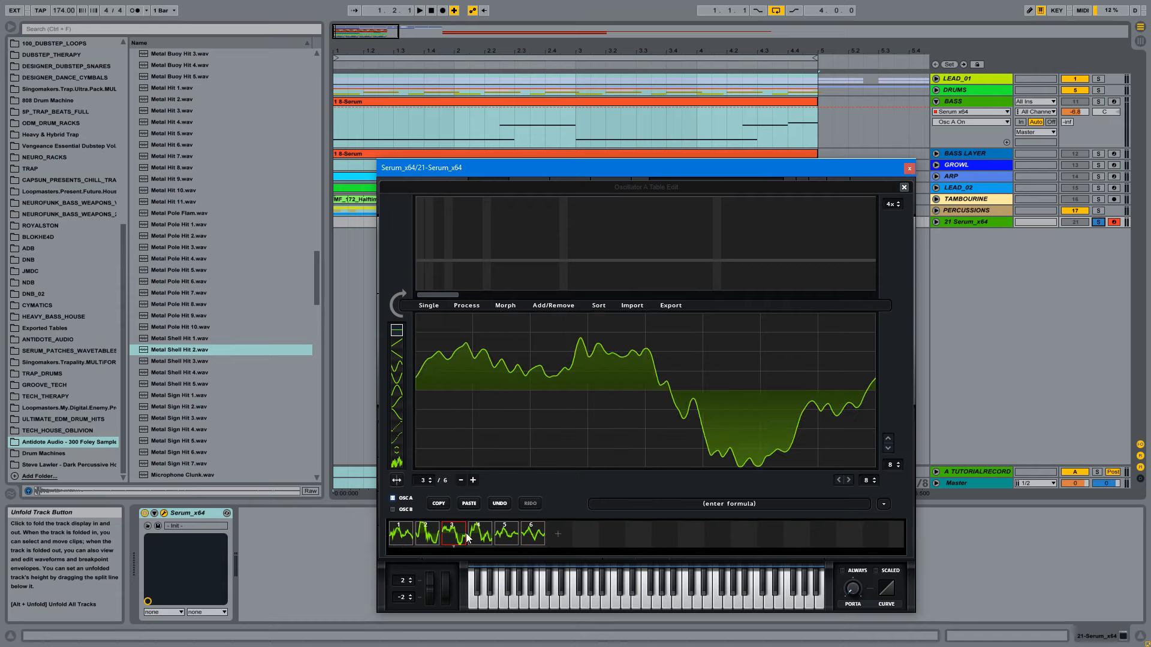
Step: Delete the extra cycle frames so only four cycles remain
{"action": "left_click", "coordinate": [428, 534]}
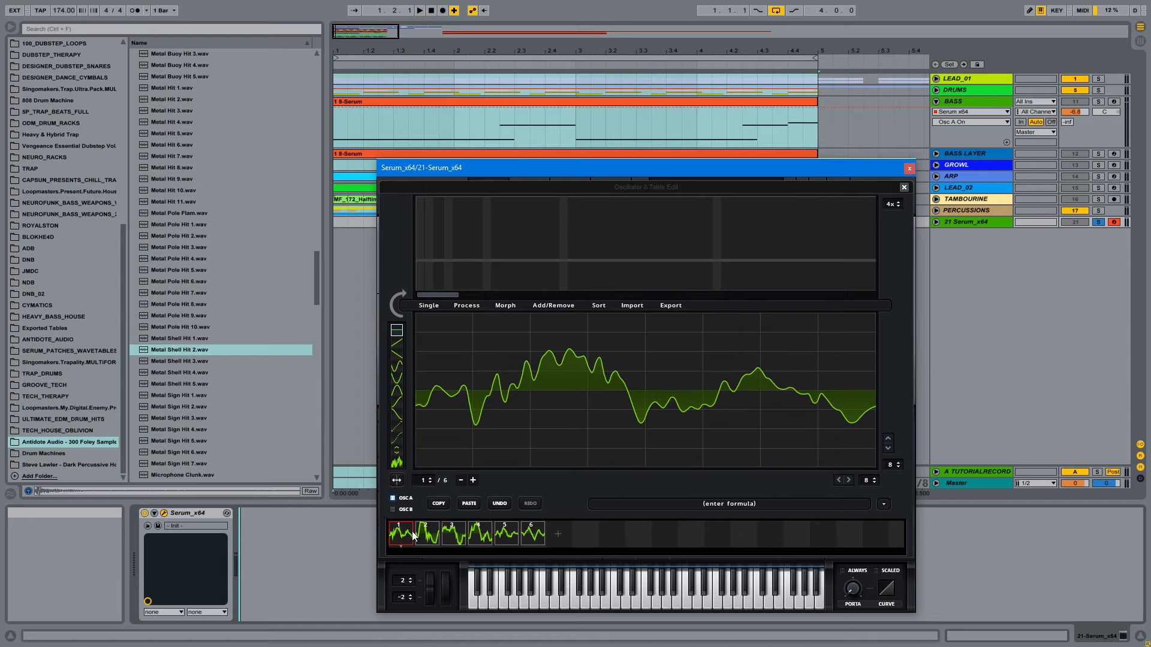
{"action": "left_click", "coordinate": [453, 535]}
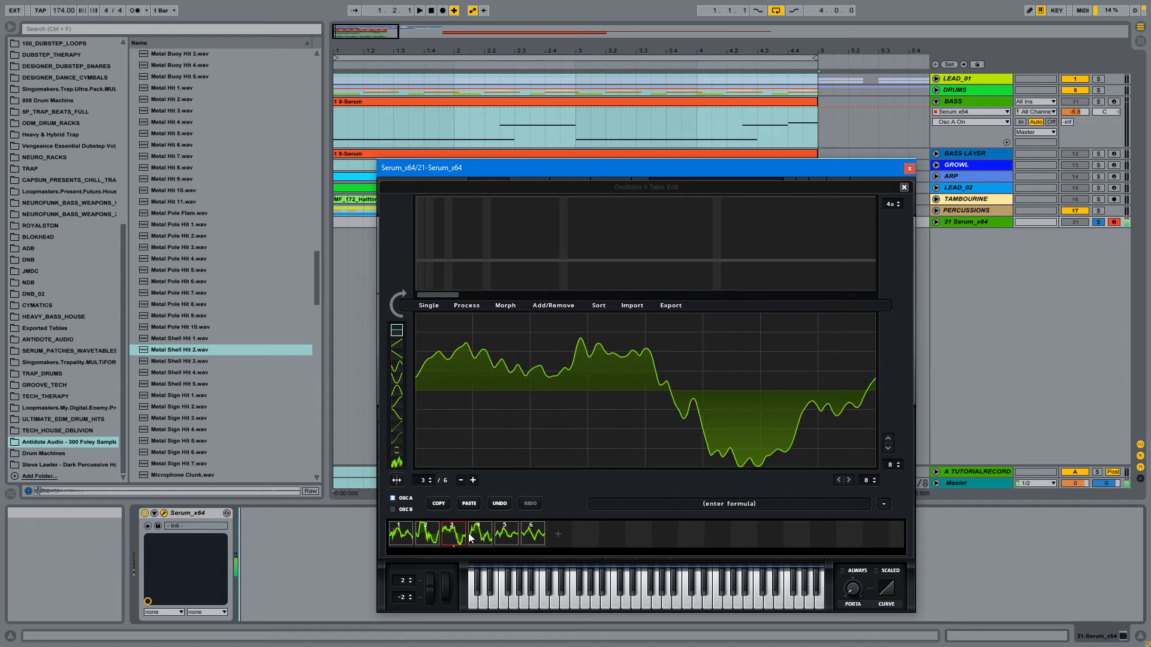
{"action": "left_click", "coordinate": [426, 533]}
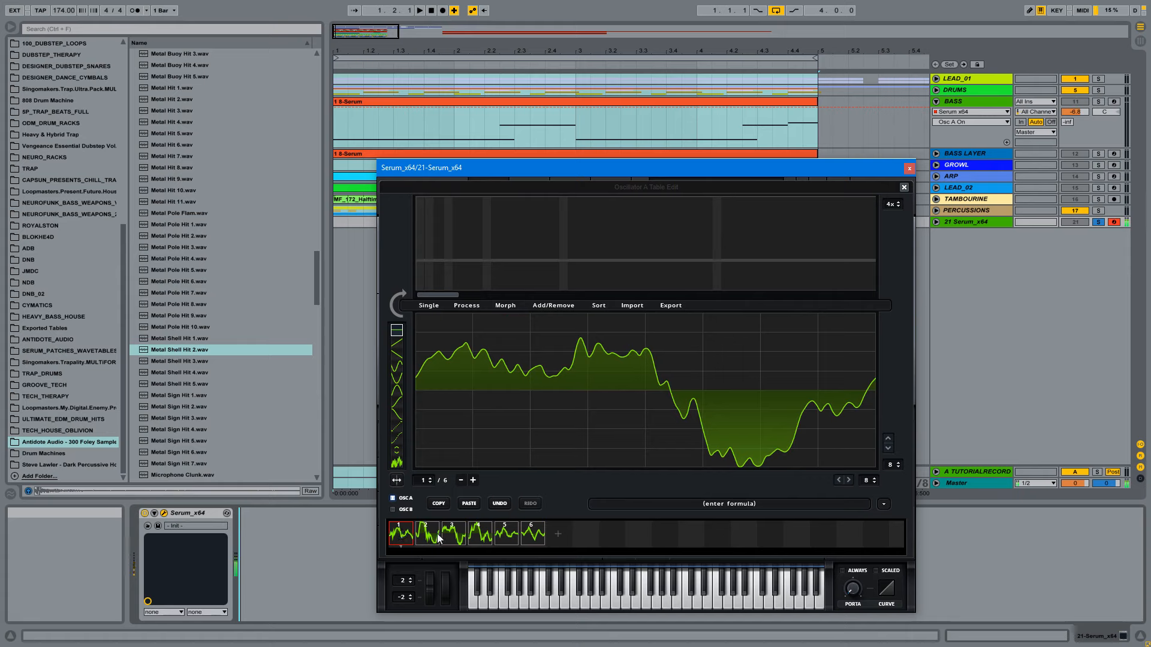
{"action": "left_click", "coordinate": [451, 533]}
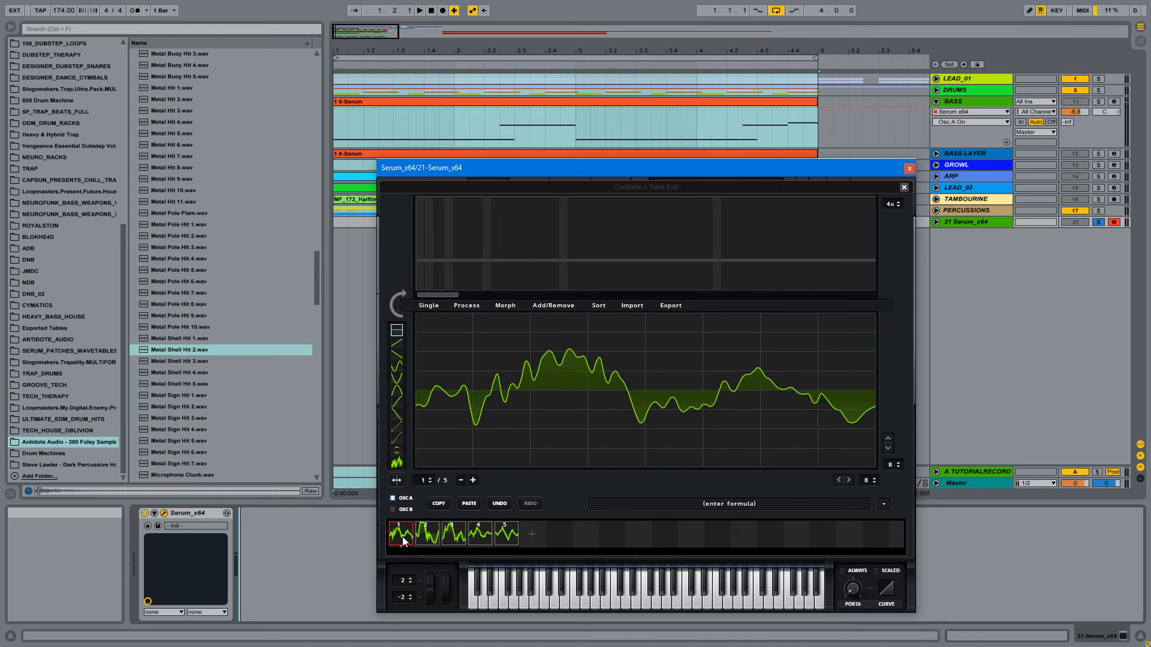
{"action": "left_click", "coordinate": [480, 533]}
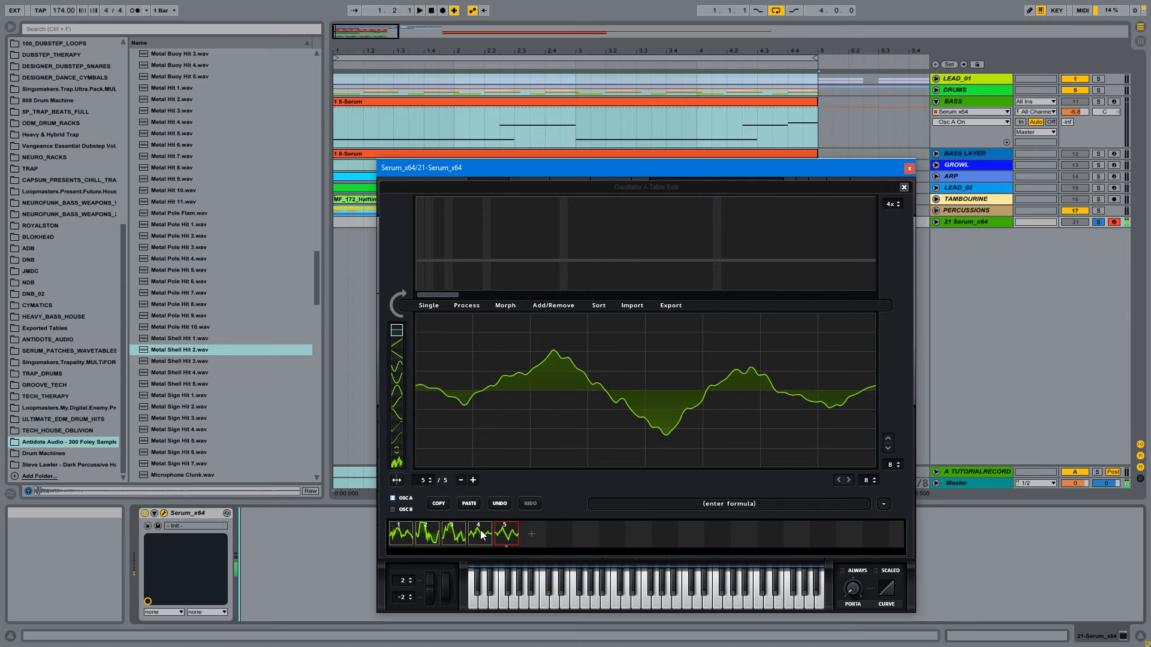
{"action": "left_click", "coordinate": [479, 534]}
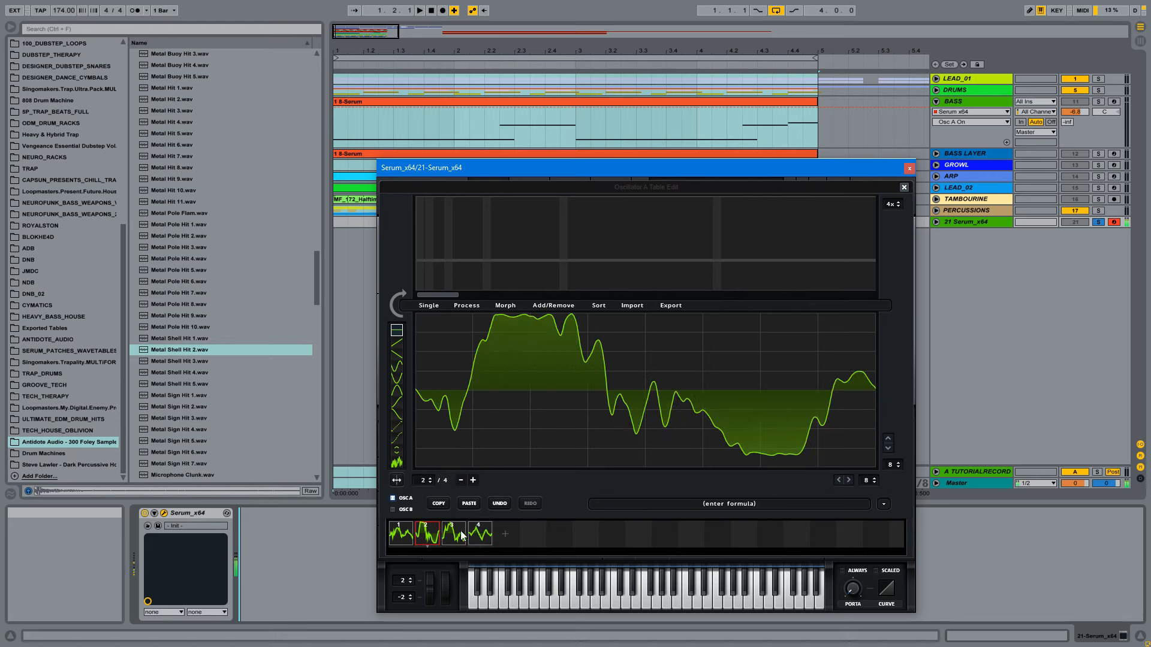
{"action": "left_click", "coordinate": [401, 533]}
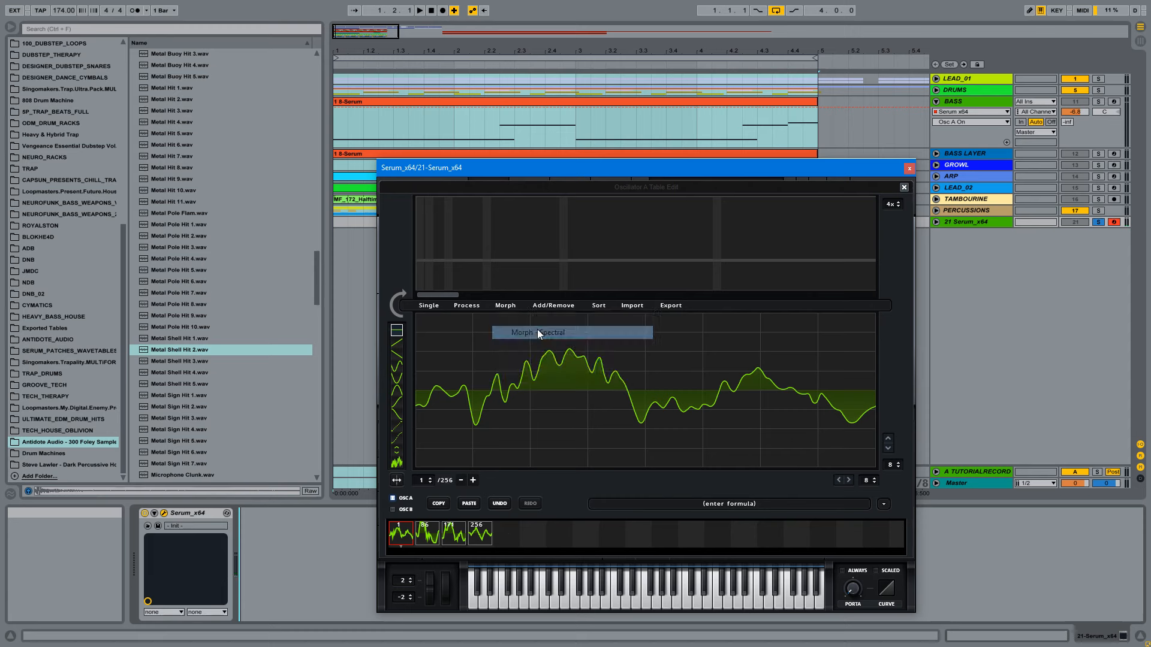
Step: Spectrally morph the four cycles and apply X-Fade Edges (grid size)
{"action": "left_click", "coordinate": [465, 306]}
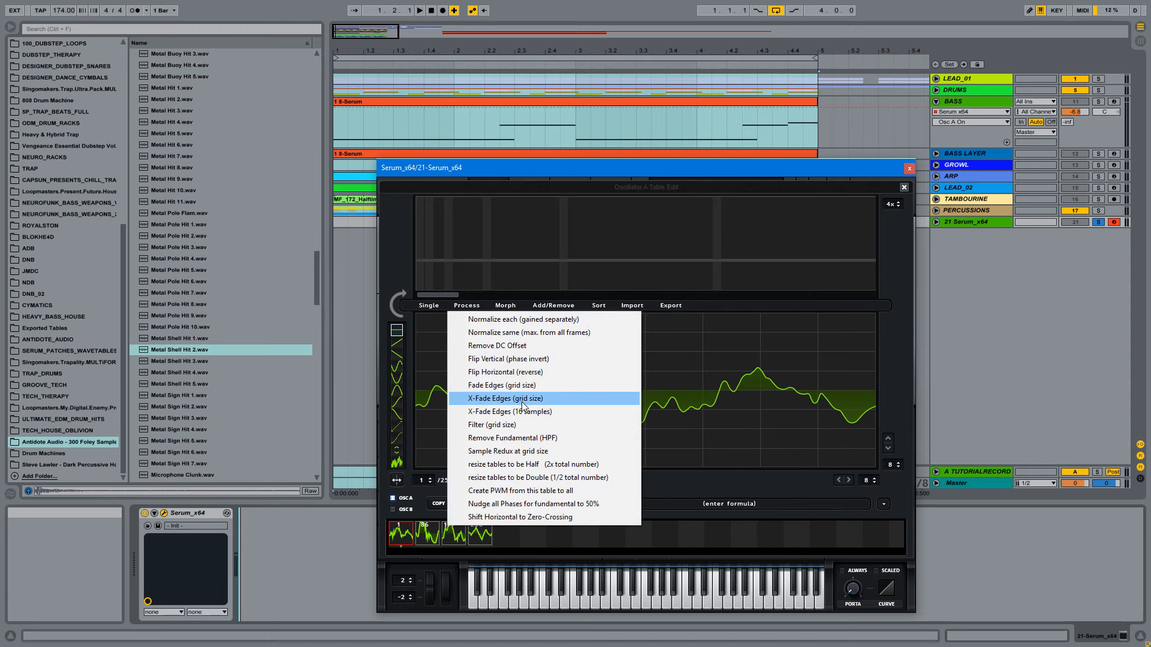
{"action": "left_click", "coordinate": [506, 398]}
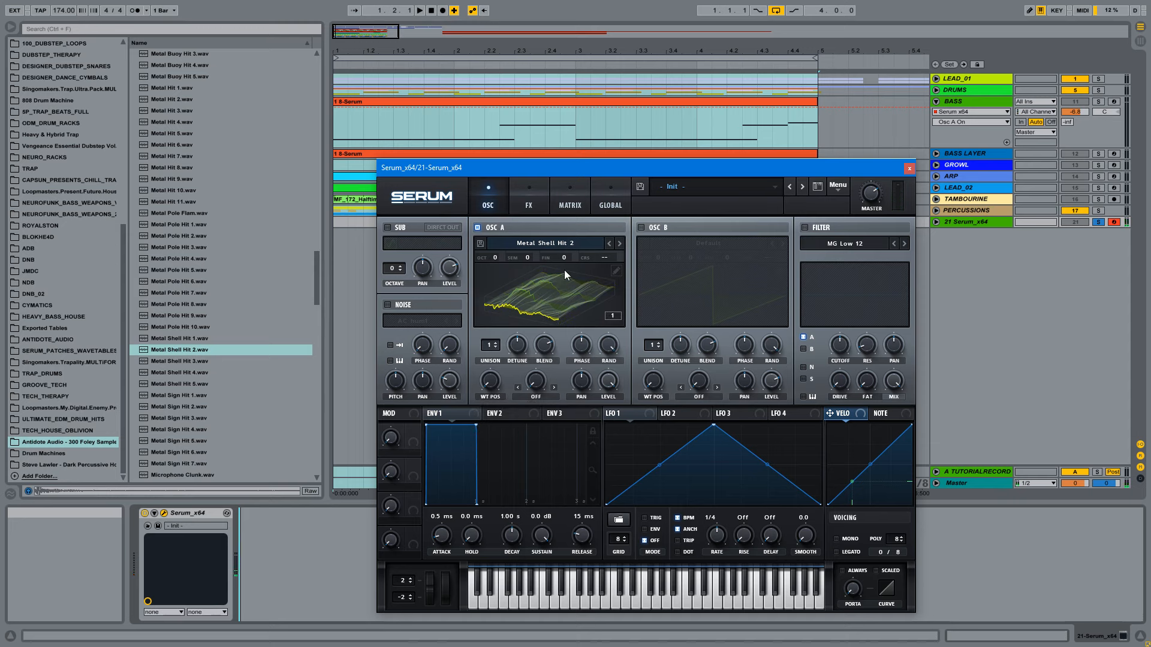
{"action": "mouse_move", "coordinate": [490, 402]}
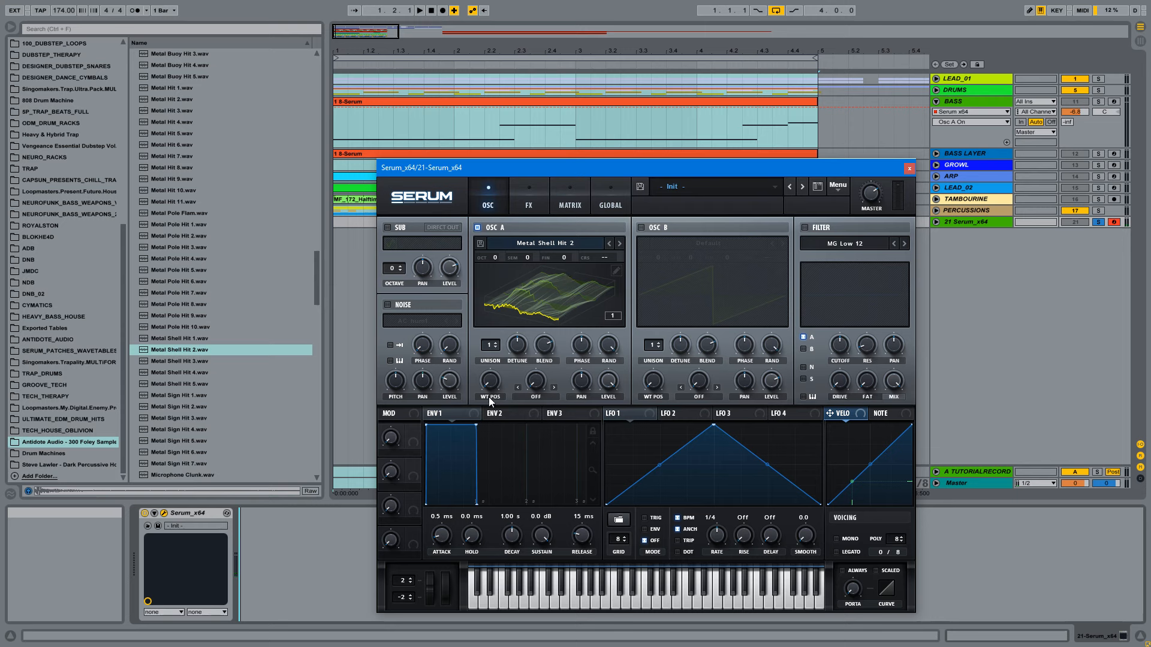
Step: Sweep oscillator A's WT POS knob to frame 98
{"action": "left_click_drag", "start_coordinate": [488, 383], "coordinate": [500, 341]}
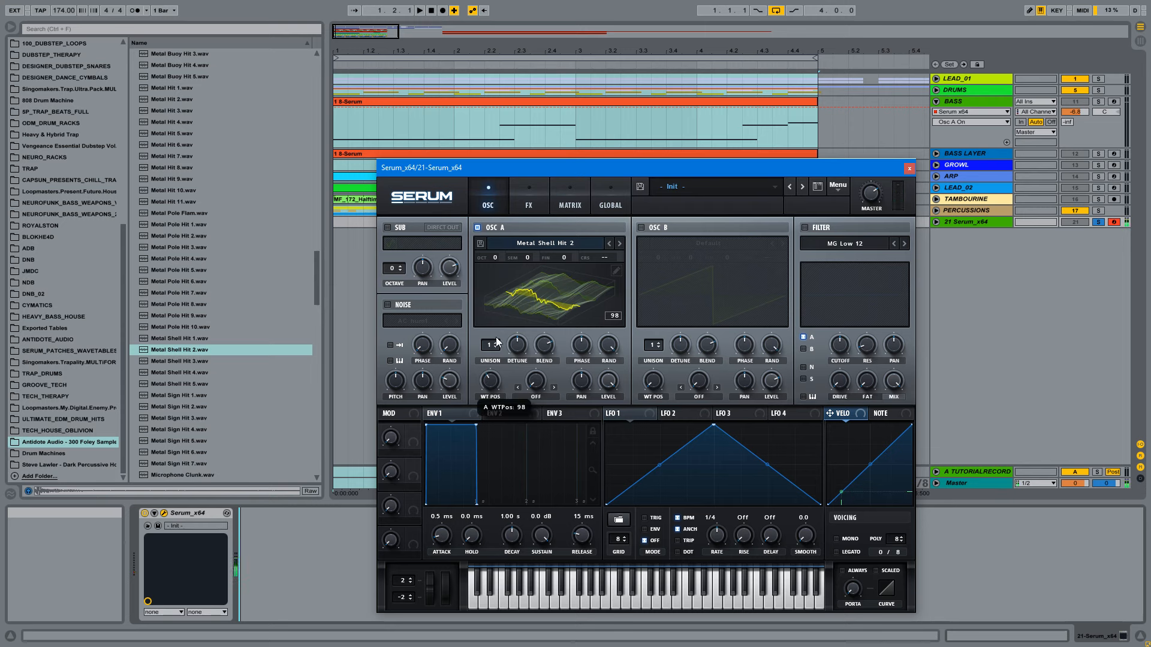
{"action": "left_click", "coordinate": [909, 168]}
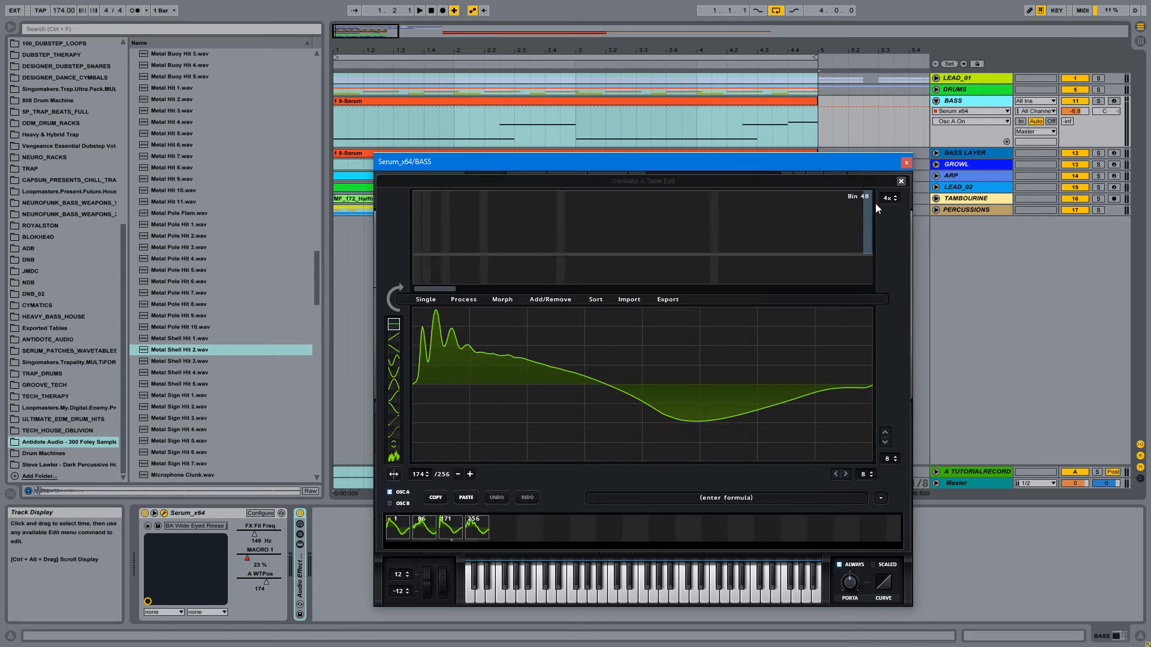
Step: Close the wavetable editor and route LFO 1 to oscillator A's wavetable position
{"action": "left_click", "coordinate": [900, 181]}
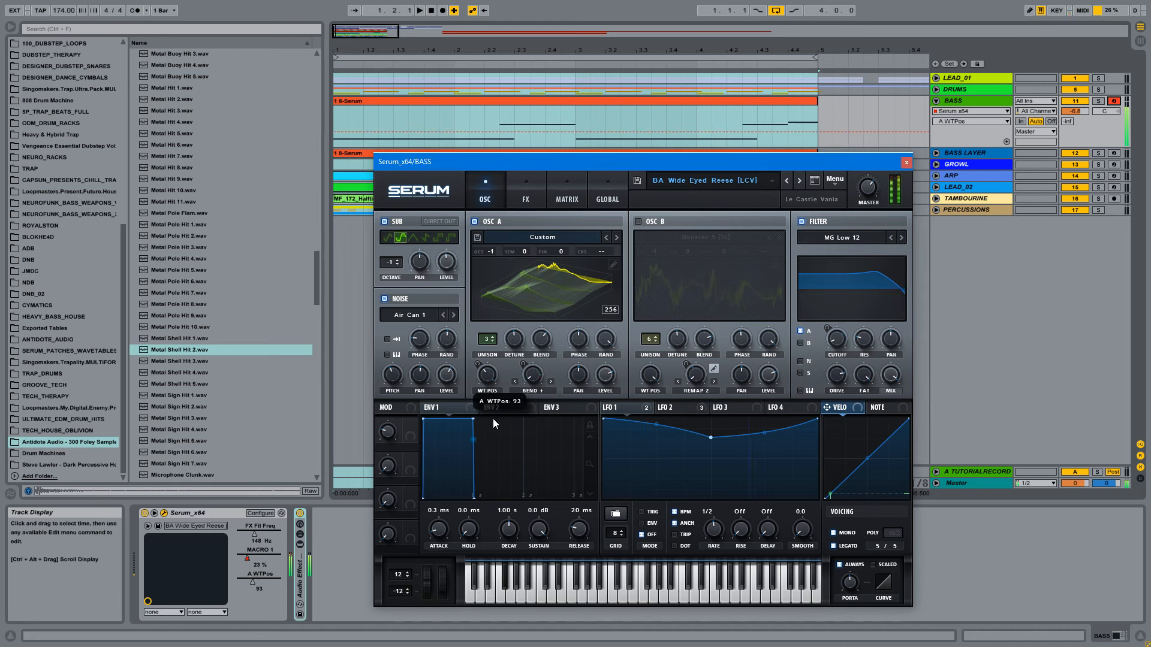
{"action": "left_click_drag", "start_coordinate": [487, 378], "coordinate": [486, 359]}
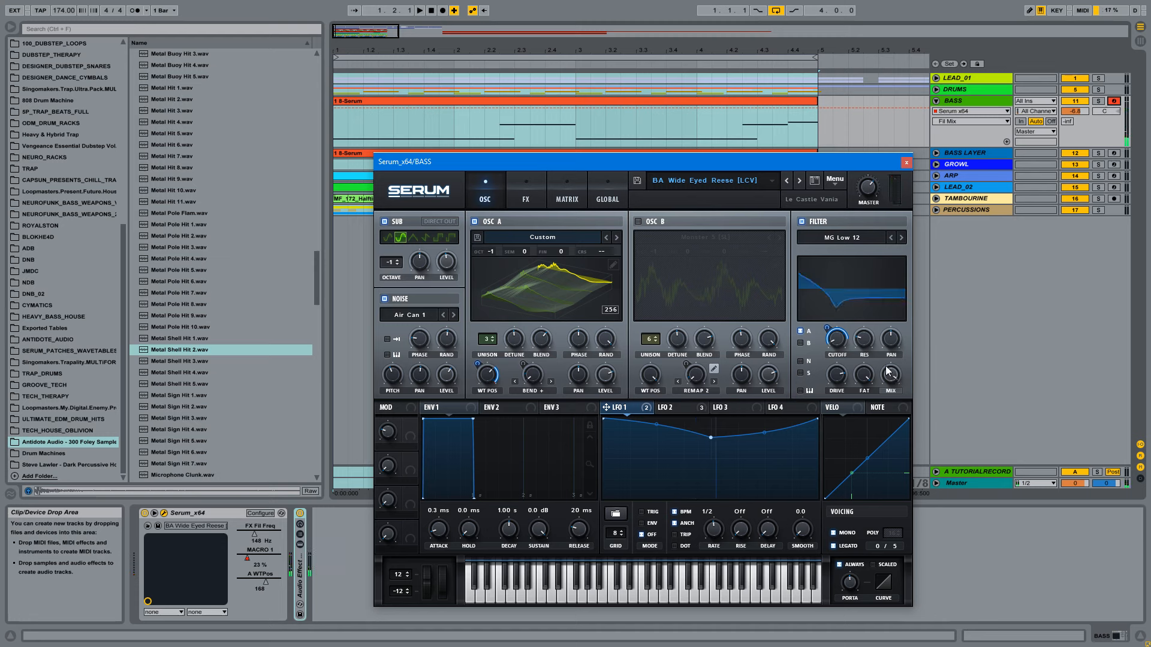
{"action": "mouse_move", "coordinate": [886, 383]}
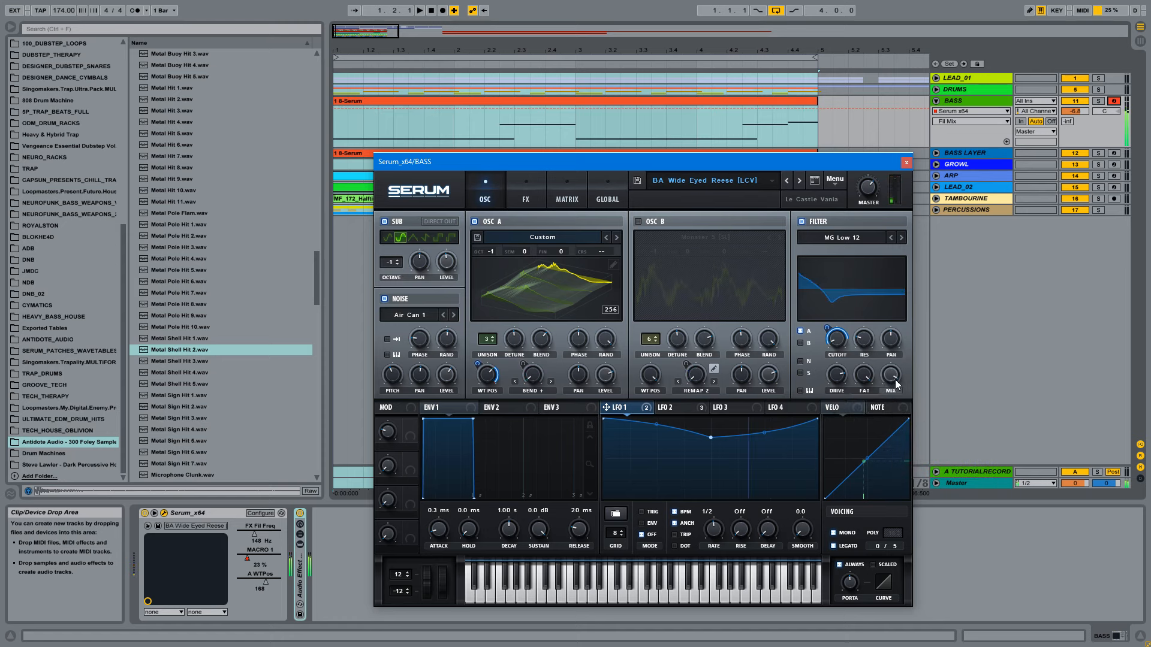
{"action": "mouse_move", "coordinate": [895, 378]}
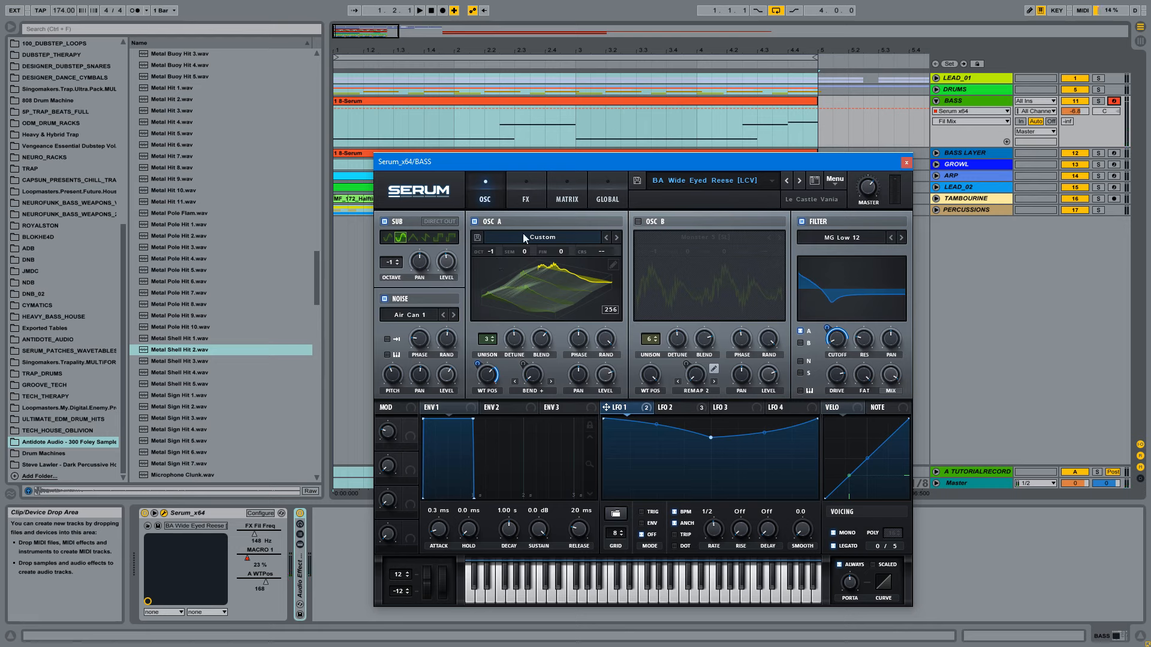
{"action": "mouse_move", "coordinate": [658, 230]}
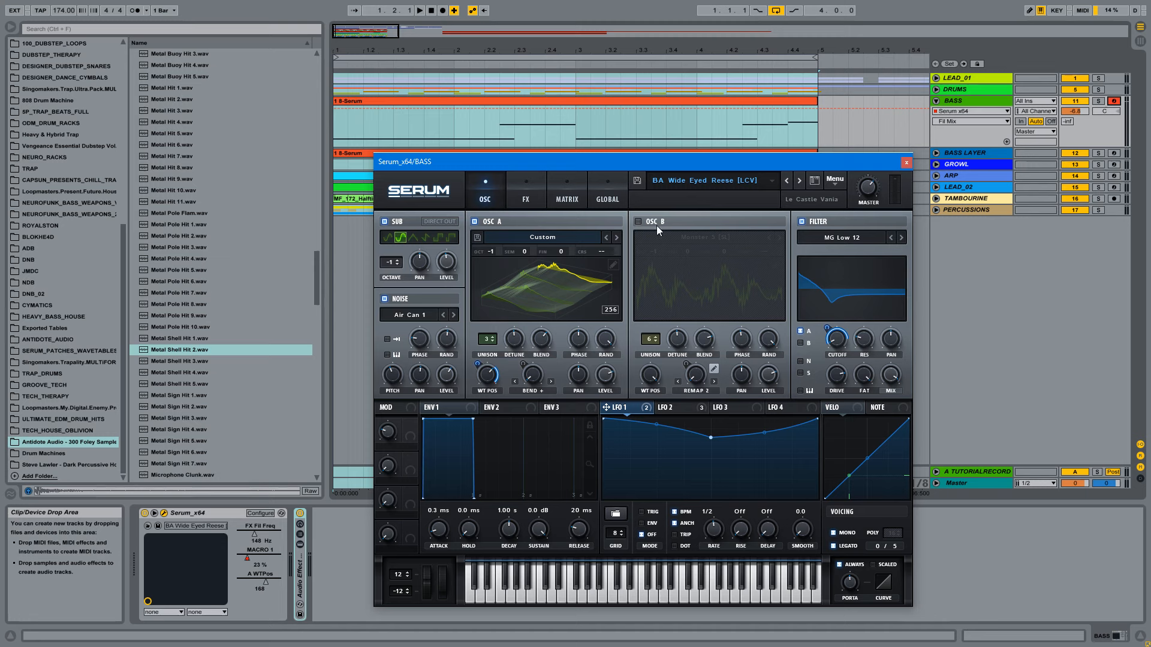
Step: Power on Serum's OSC B with Monster 5 [SL], then show the FX rack
{"action": "left_click", "coordinate": [638, 221]}
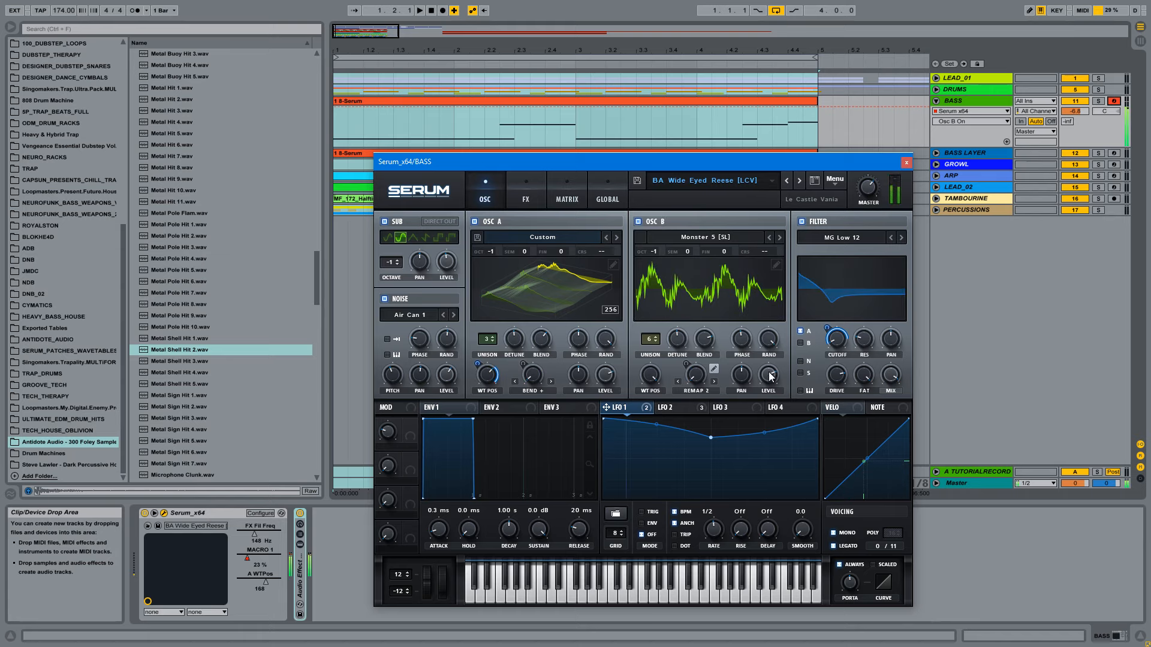
{"action": "left_click", "coordinate": [526, 189]}
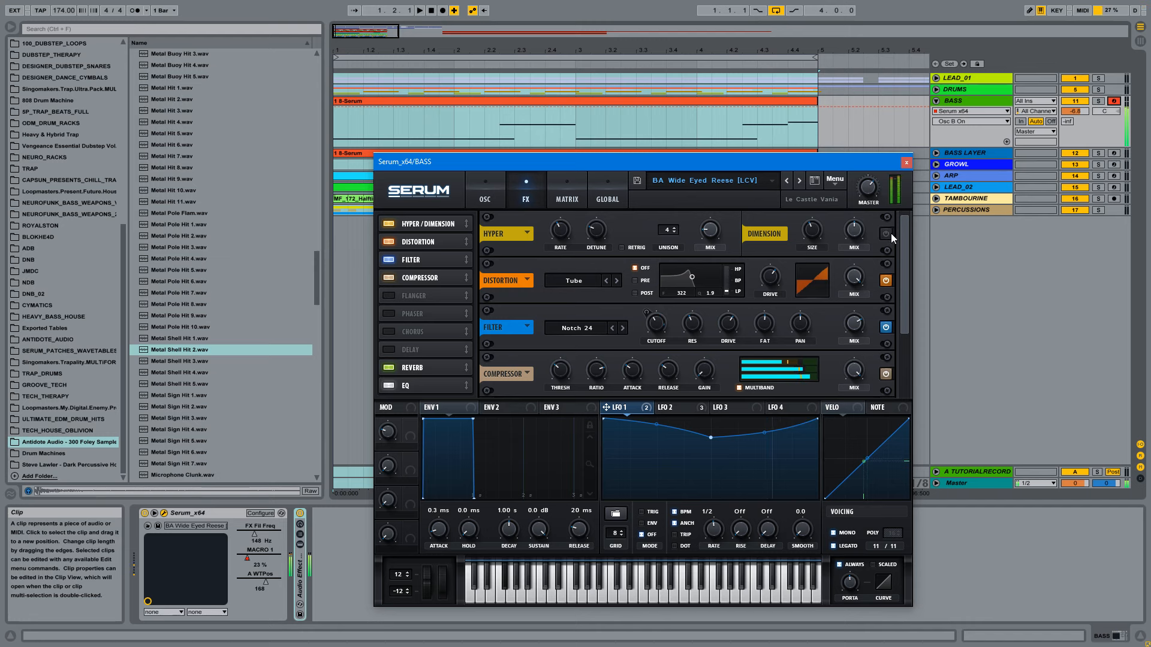
Step: Turn on Dimension, drag LFO 2 onto FX Filter Cutoff, then return to oscillators
{"action": "left_click", "coordinate": [885, 236]}
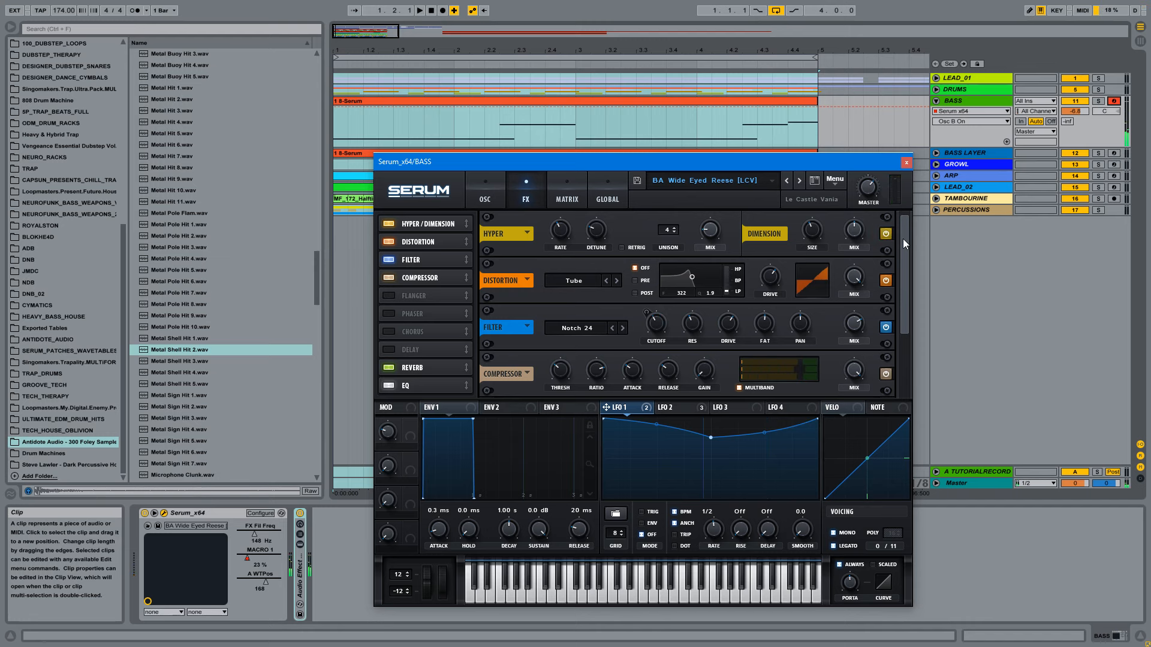
{"action": "scroll", "scroll_direction": "down", "scroll_amount": 3}
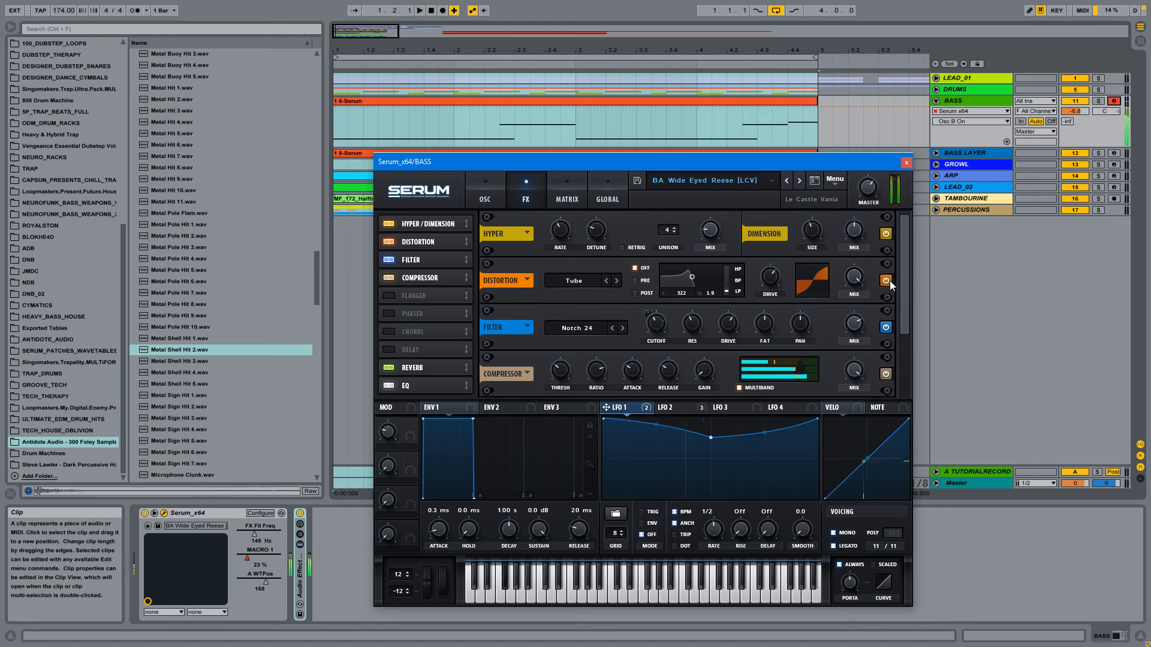
{"action": "mouse_move", "coordinate": [886, 281]}
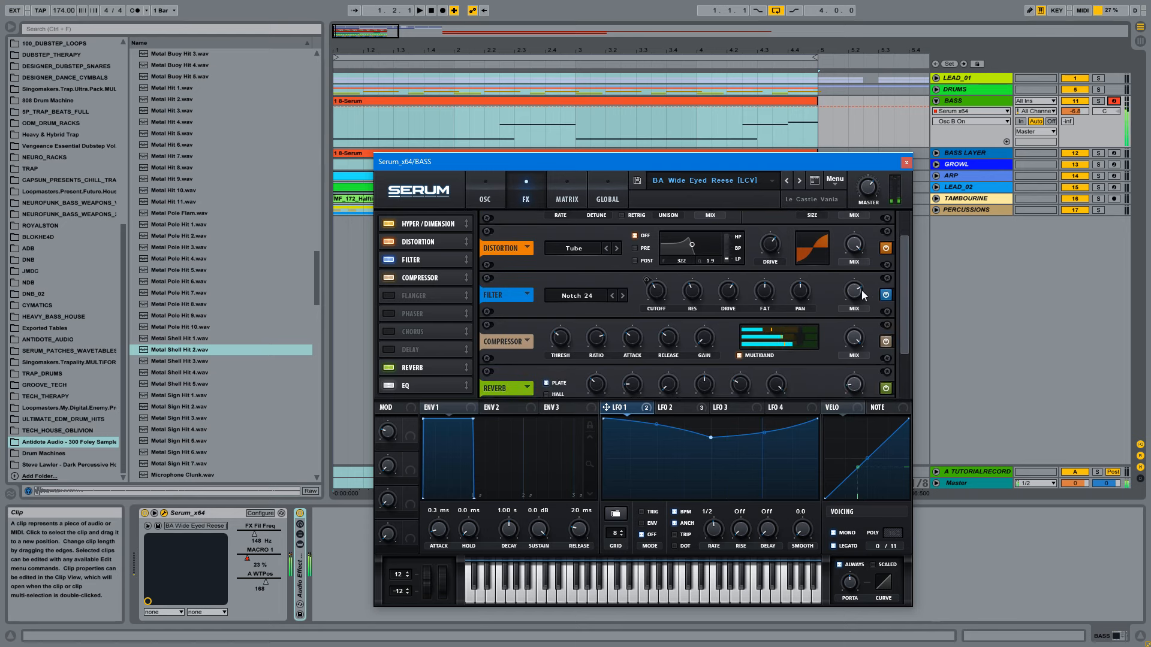
{"action": "left_click", "coordinate": [669, 407]}
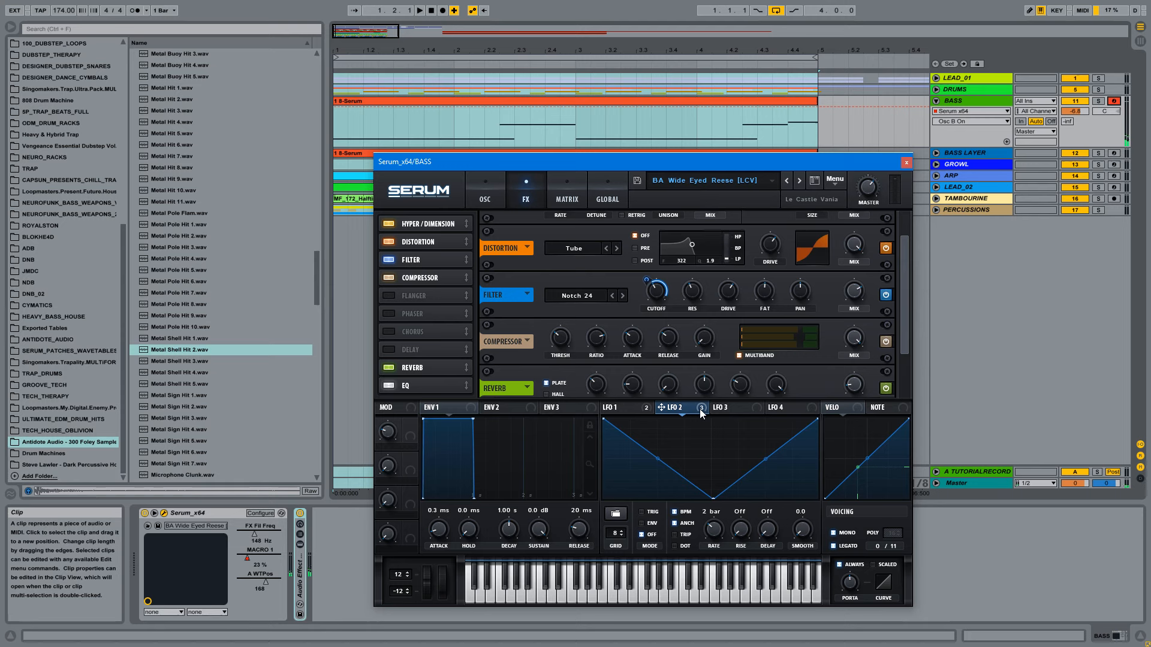
{"action": "mouse_move", "coordinate": [677, 409]}
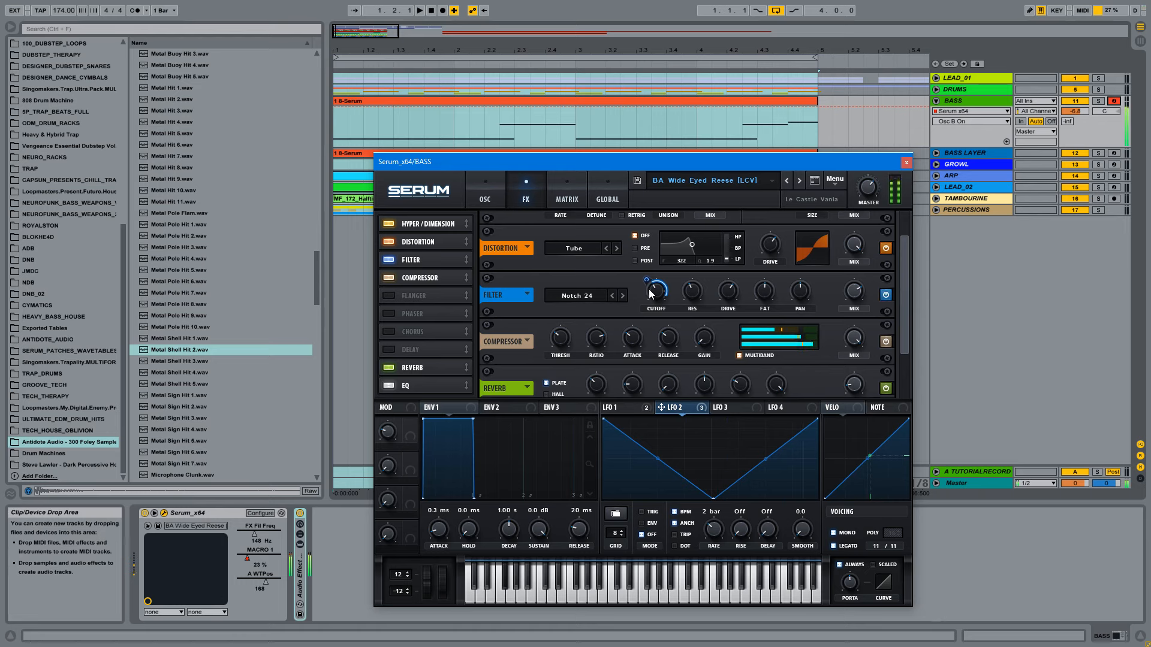
{"action": "left_click_drag", "start_coordinate": [654, 288], "coordinate": [660, 333]}
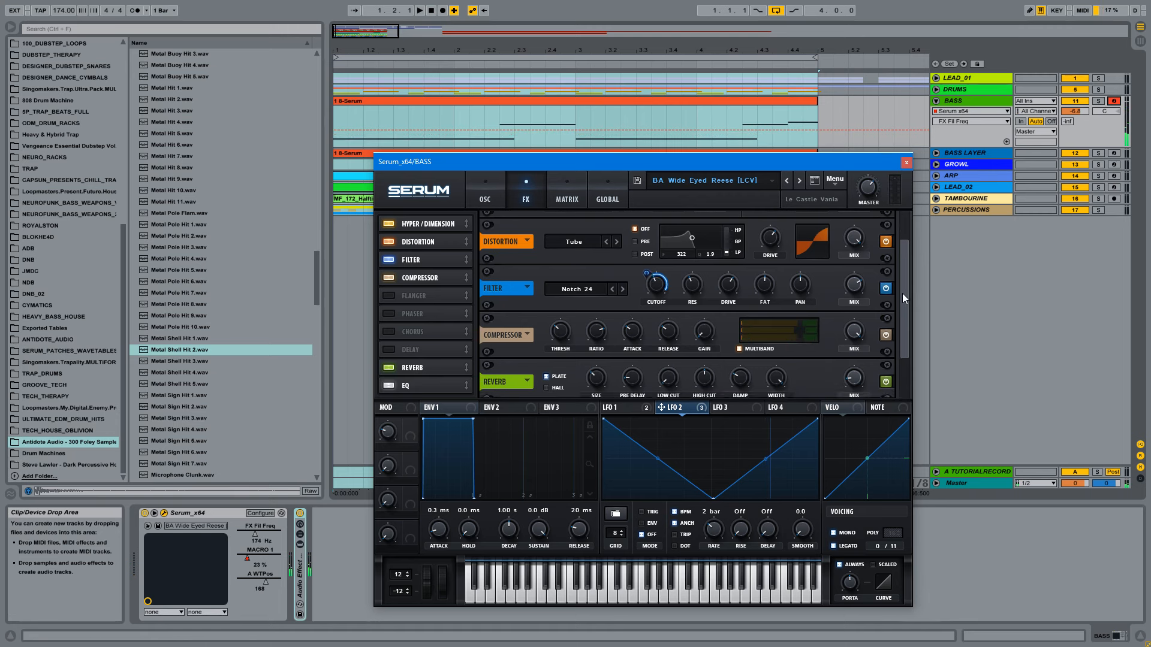
{"action": "scroll", "scroll_direction": "down", "scroll_amount": 3}
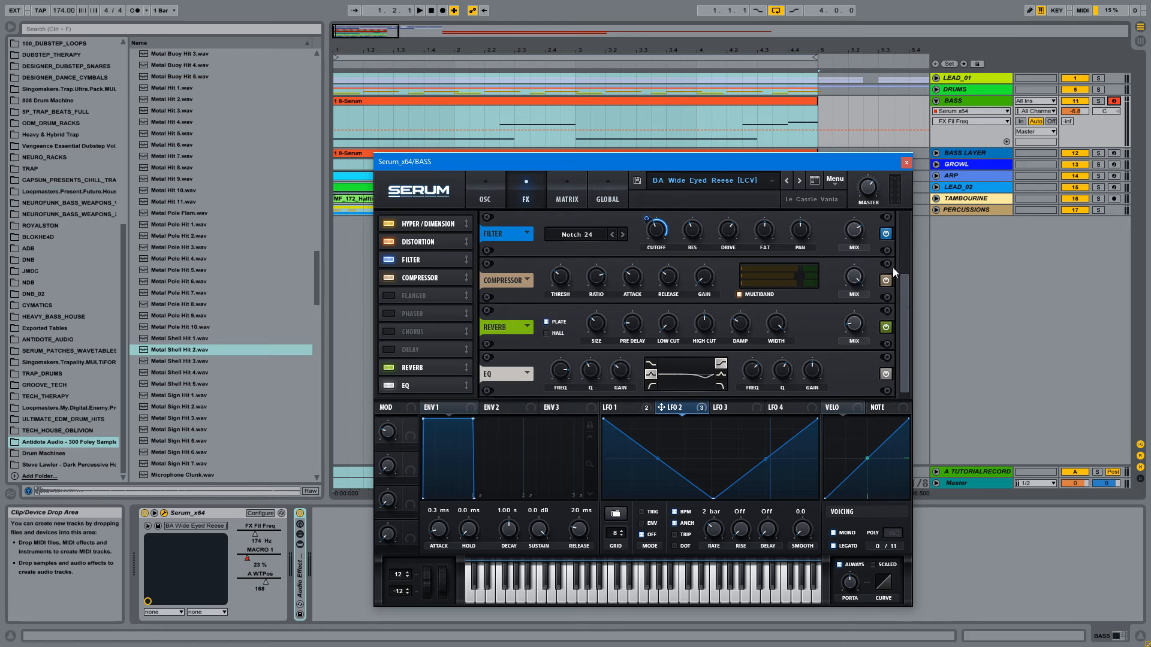
{"action": "mouse_move", "coordinate": [837, 268]}
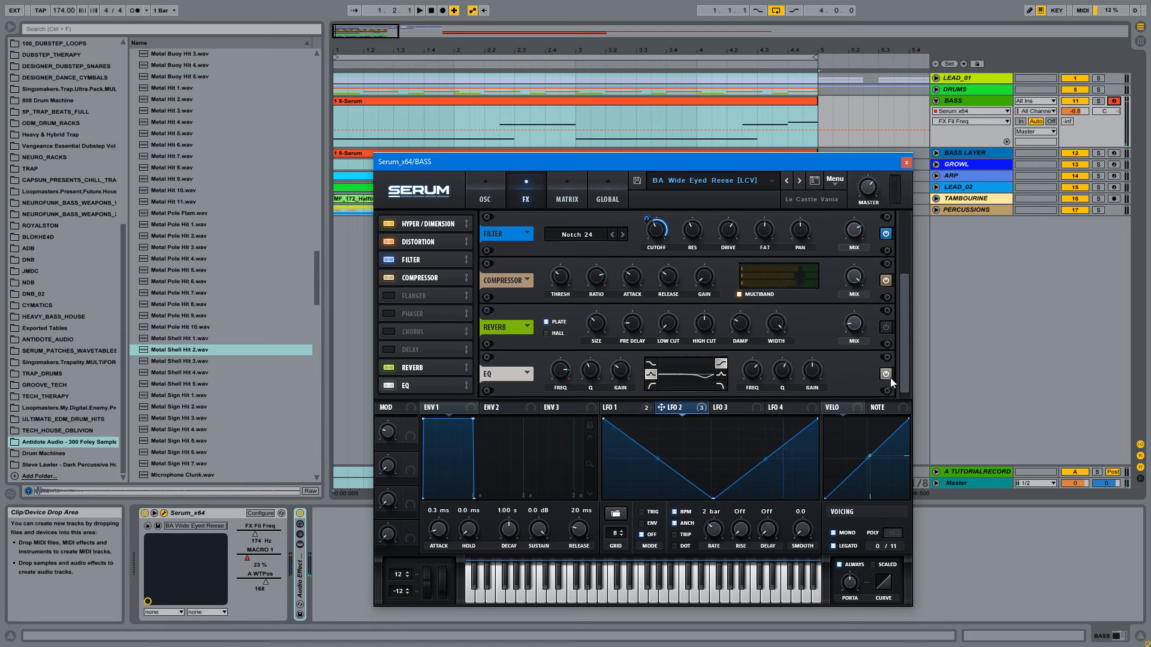
{"action": "mouse_move", "coordinate": [885, 374]}
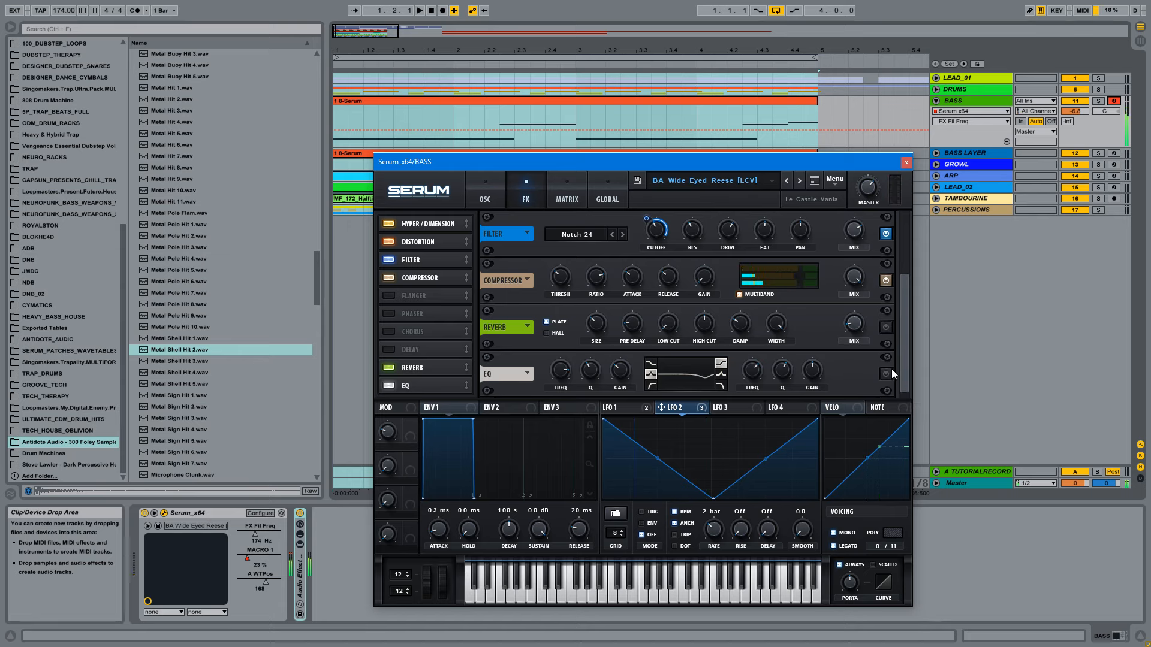
{"action": "mouse_move", "coordinate": [885, 376]}
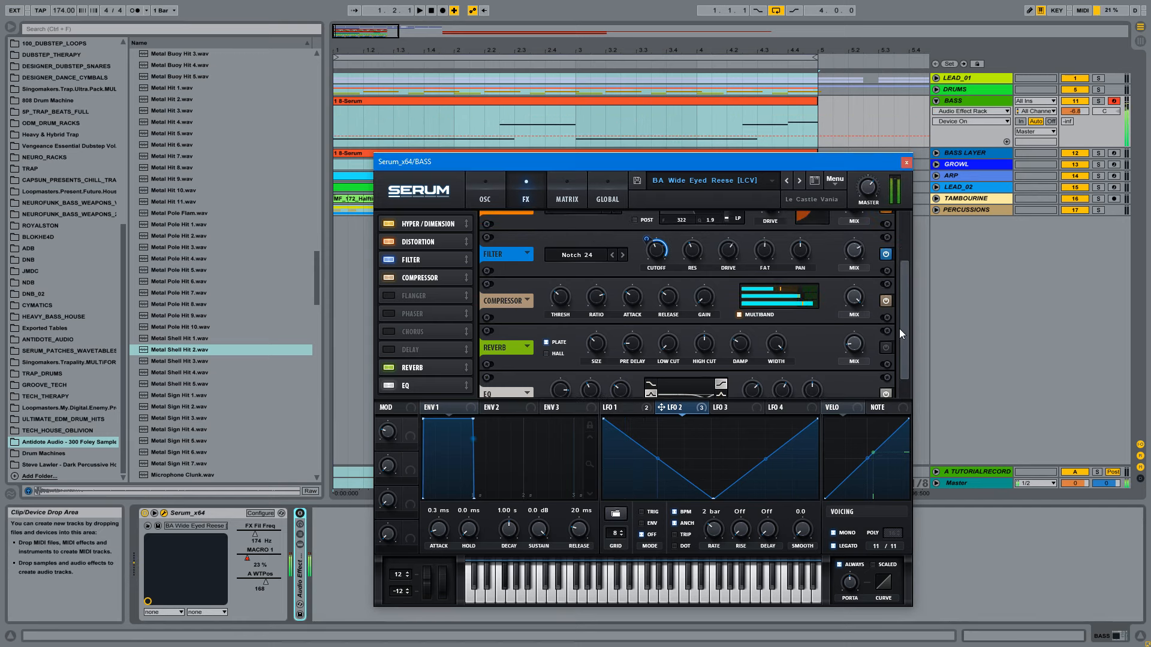
{"action": "left_click", "coordinate": [484, 190]}
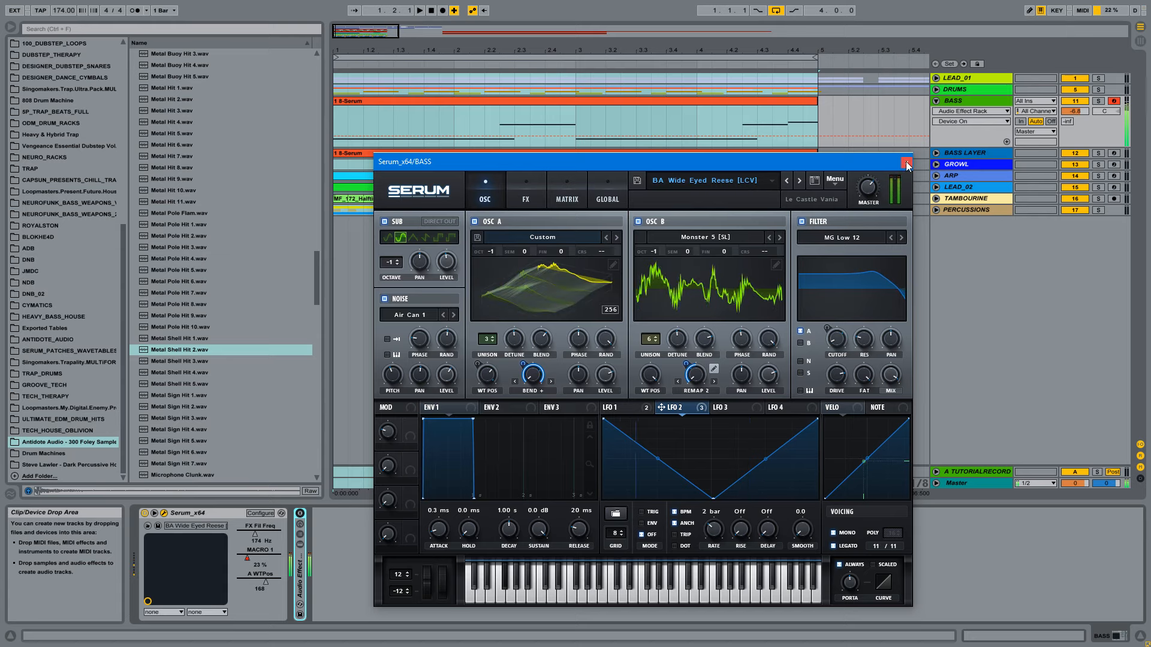
Step: Close Serum and switch off Erosion and Saturator in the BASS effect rack
{"action": "left_click", "coordinate": [906, 164]}
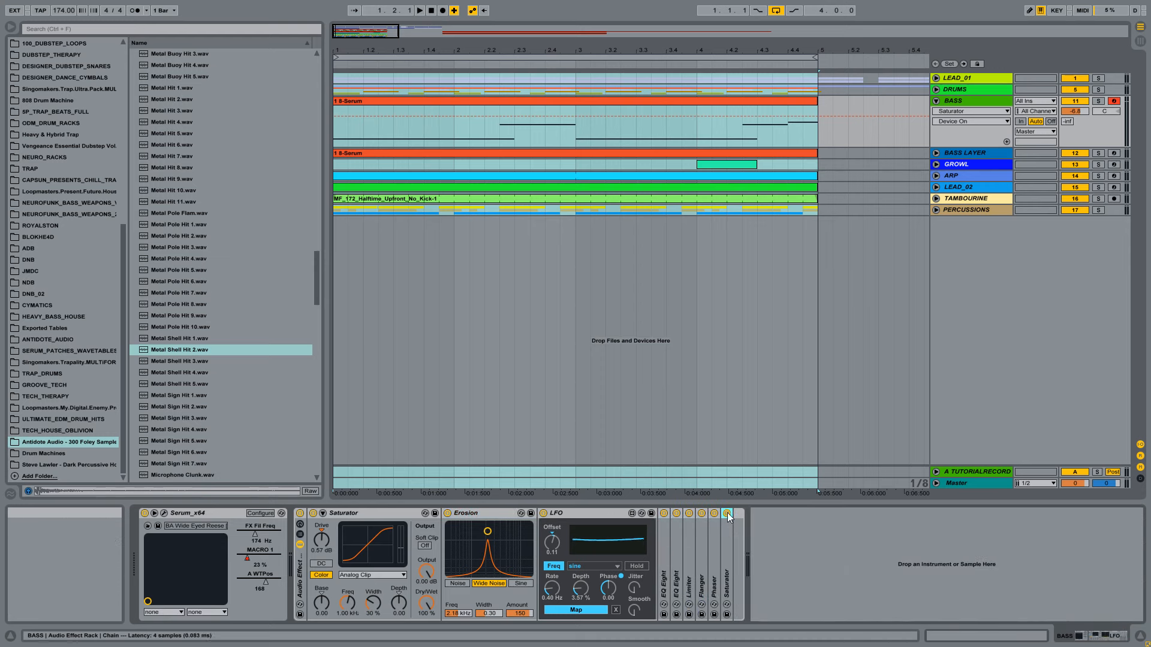
{"action": "left_click", "coordinate": [726, 514]}
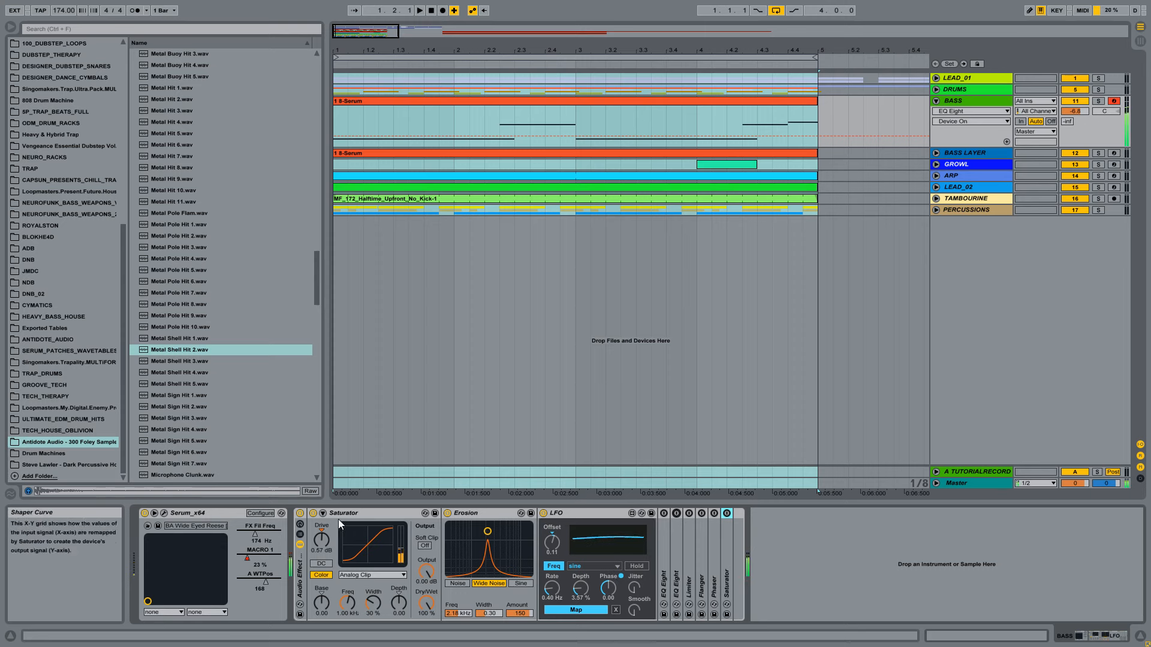
{"action": "left_click", "coordinate": [467, 513]}
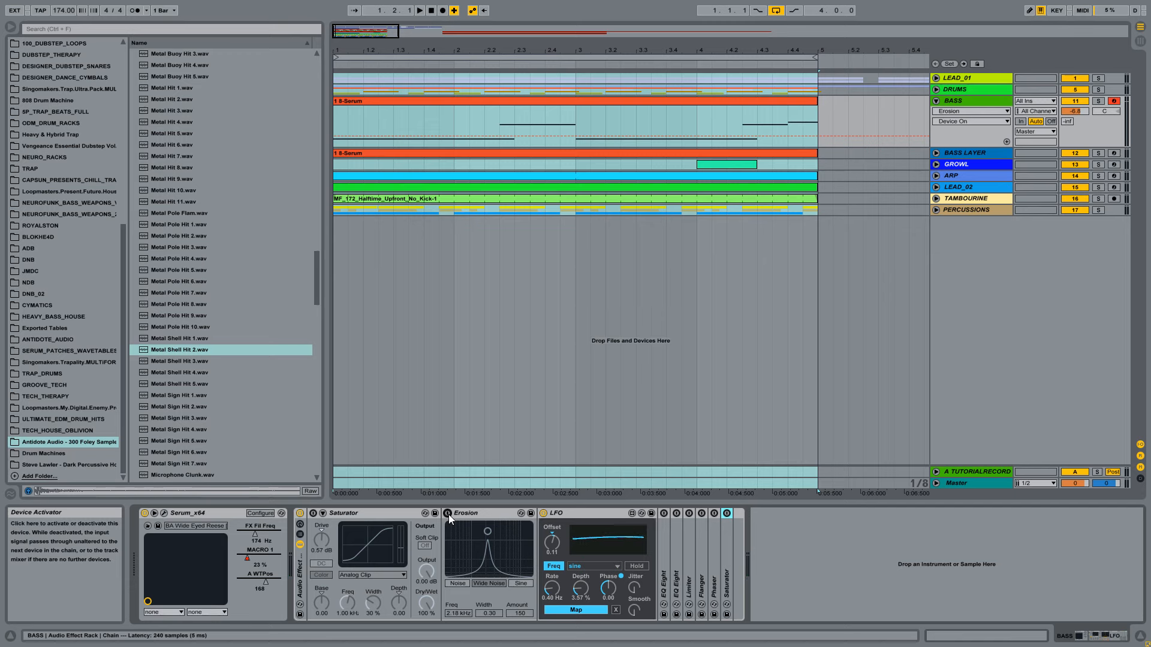
{"action": "mouse_move", "coordinate": [490, 584]}
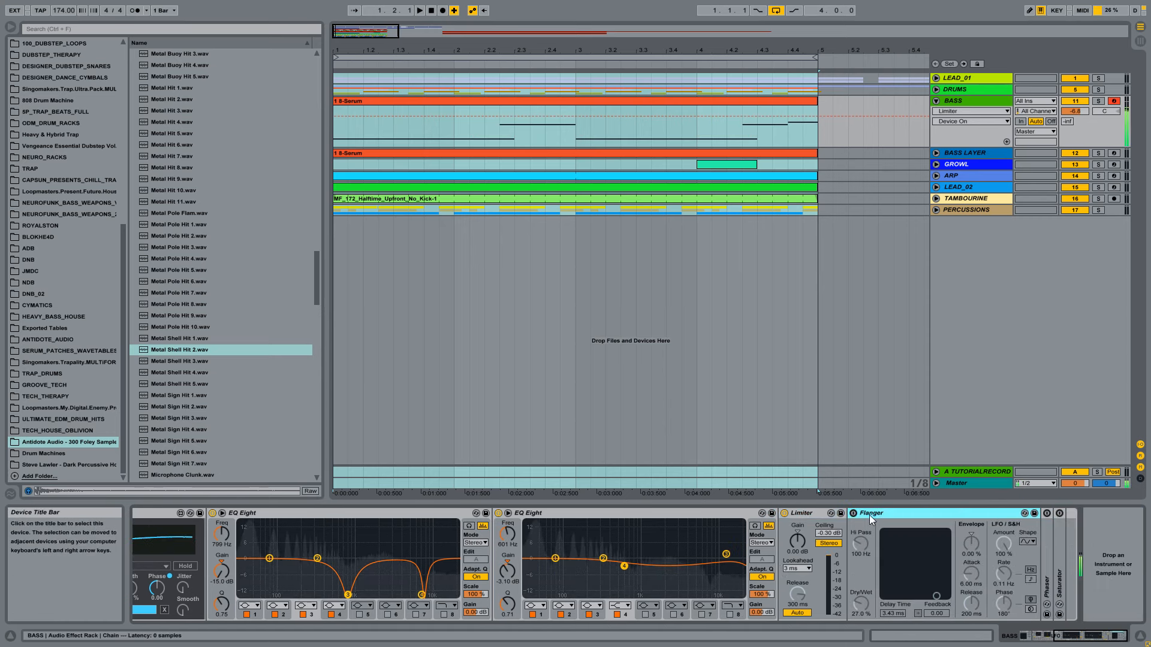
Step: Select the Flanger device, then fold the BASS track's audio effect rack
{"action": "left_click", "coordinate": [869, 512]}
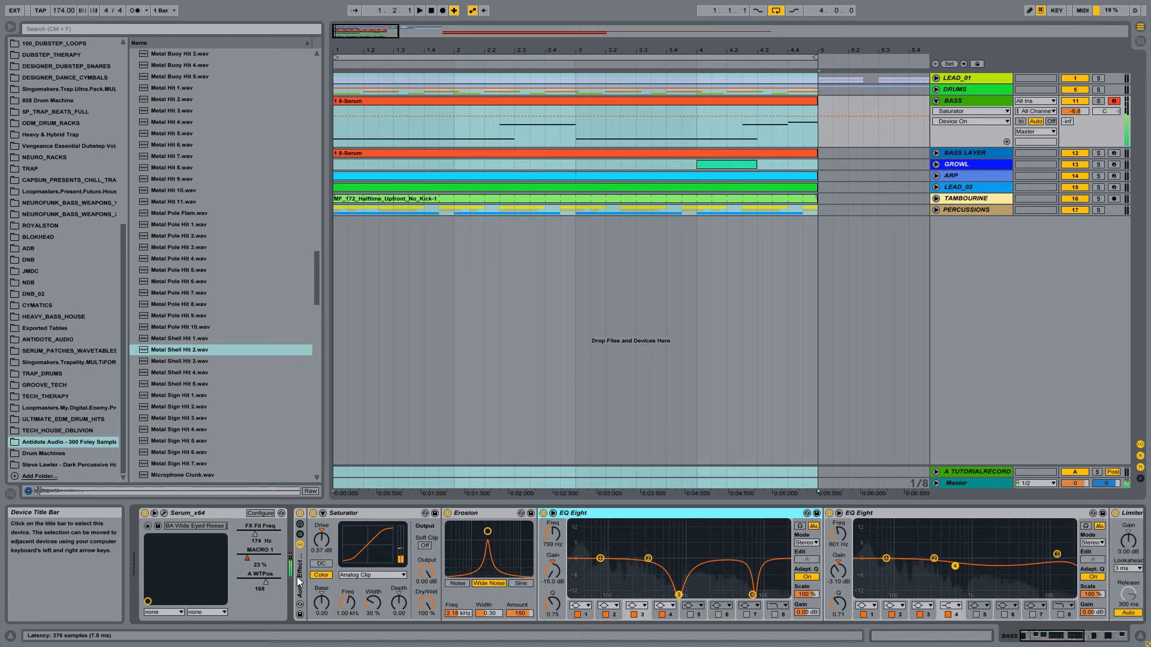
{"action": "left_click", "coordinate": [300, 514]}
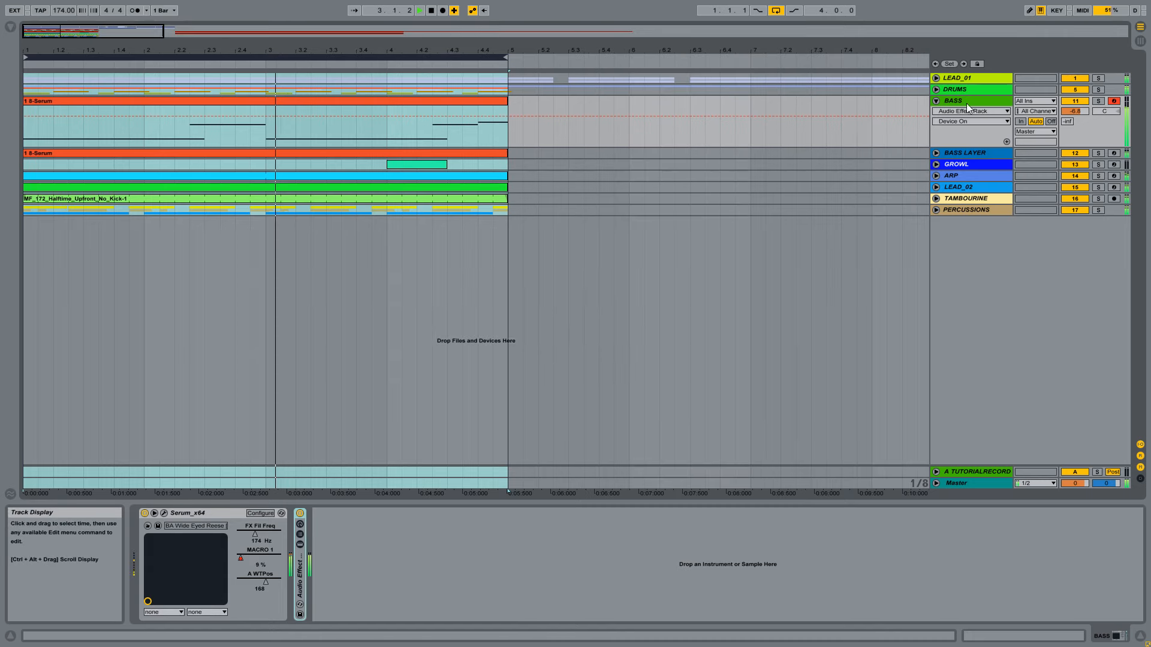
Step: Select BASS LAYER to show Serum (SG Busy Lines), EQ Eight and Utility
{"action": "left_click", "coordinate": [966, 153]}
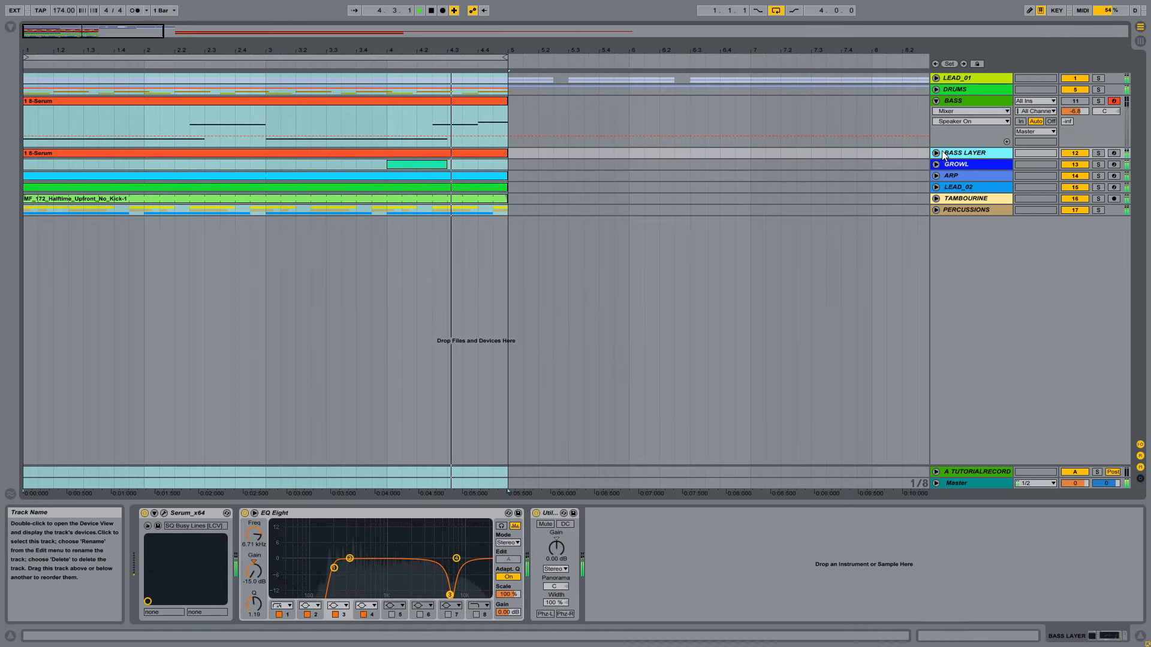